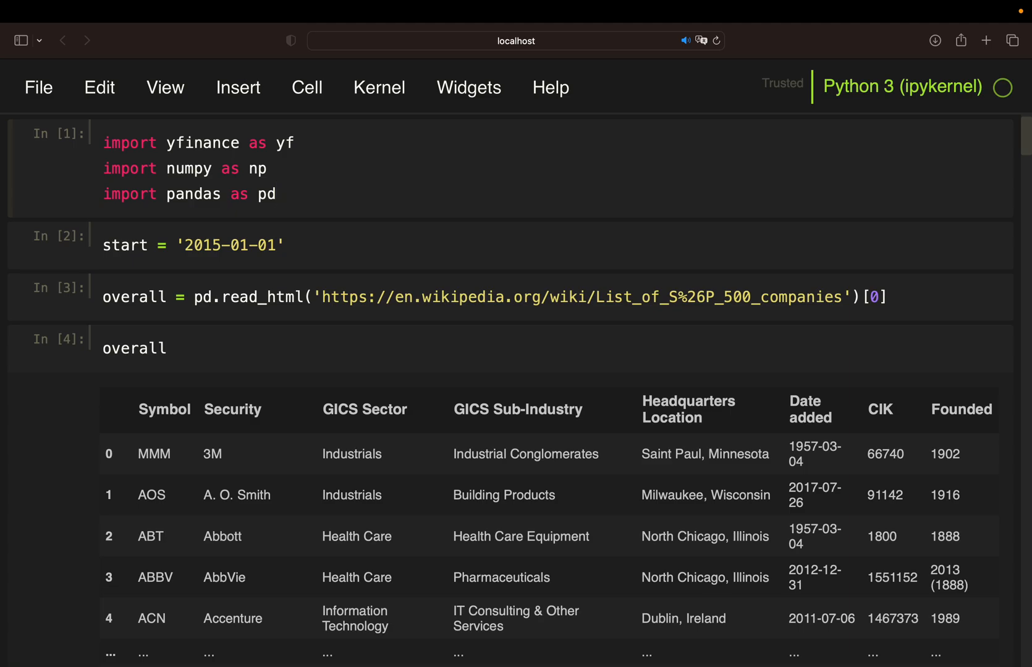
pyautogui.click(294, 144)
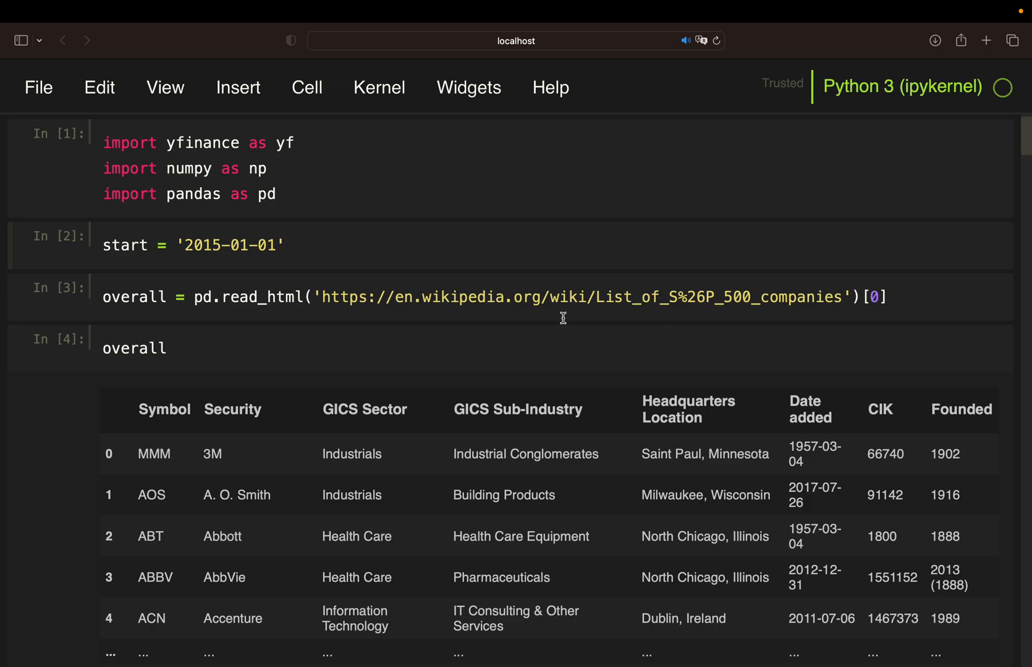
pyautogui.scroll(-3)
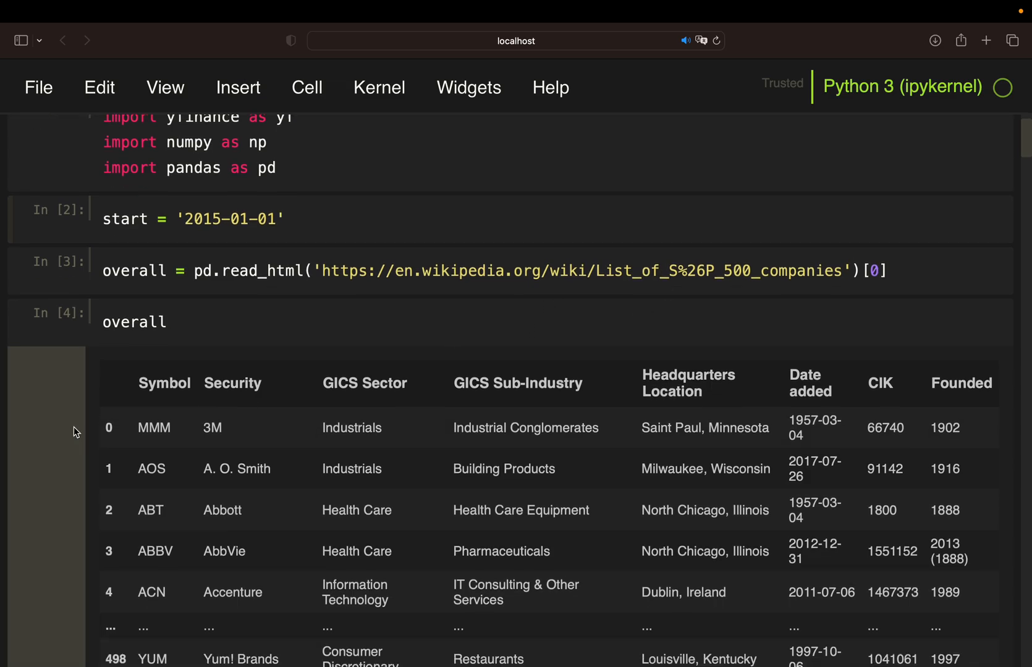
pyautogui.scroll(-3)
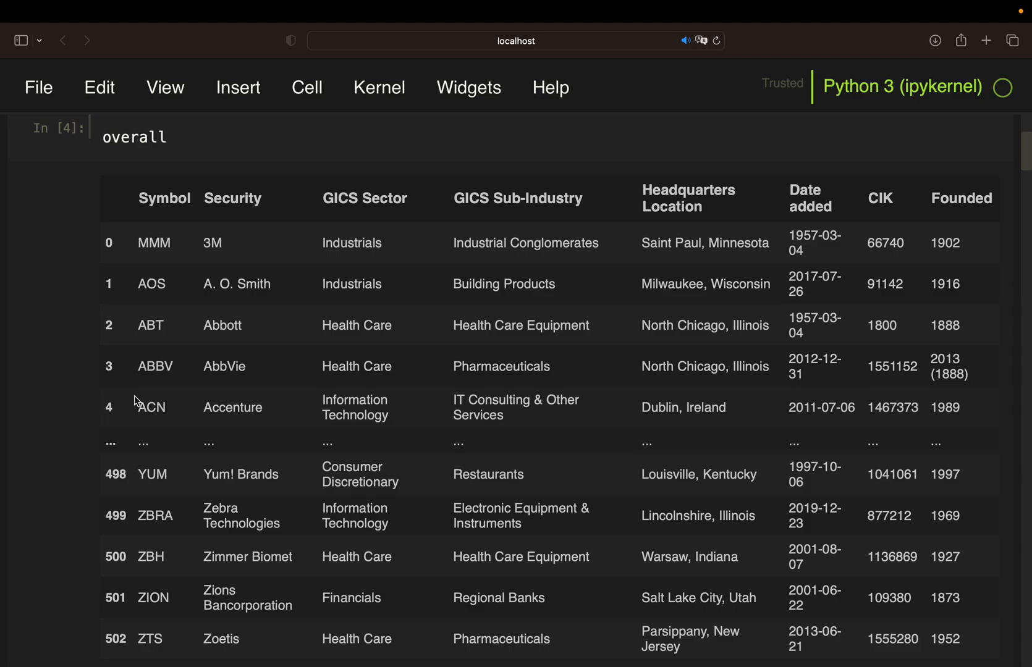
pyautogui.moveTo(122, 379)
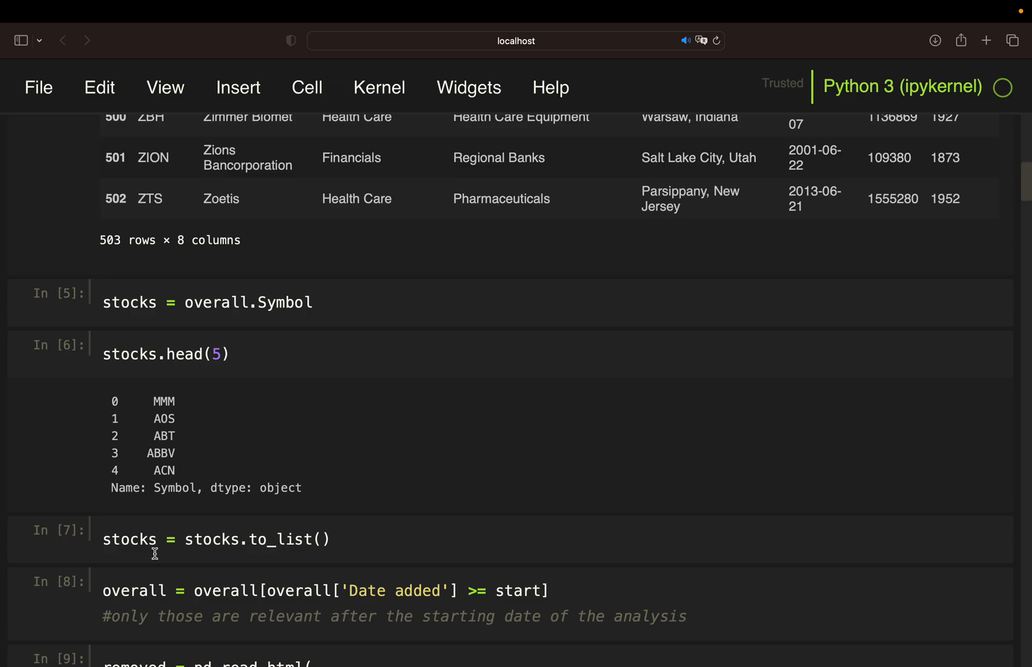
pyautogui.scroll(-3)
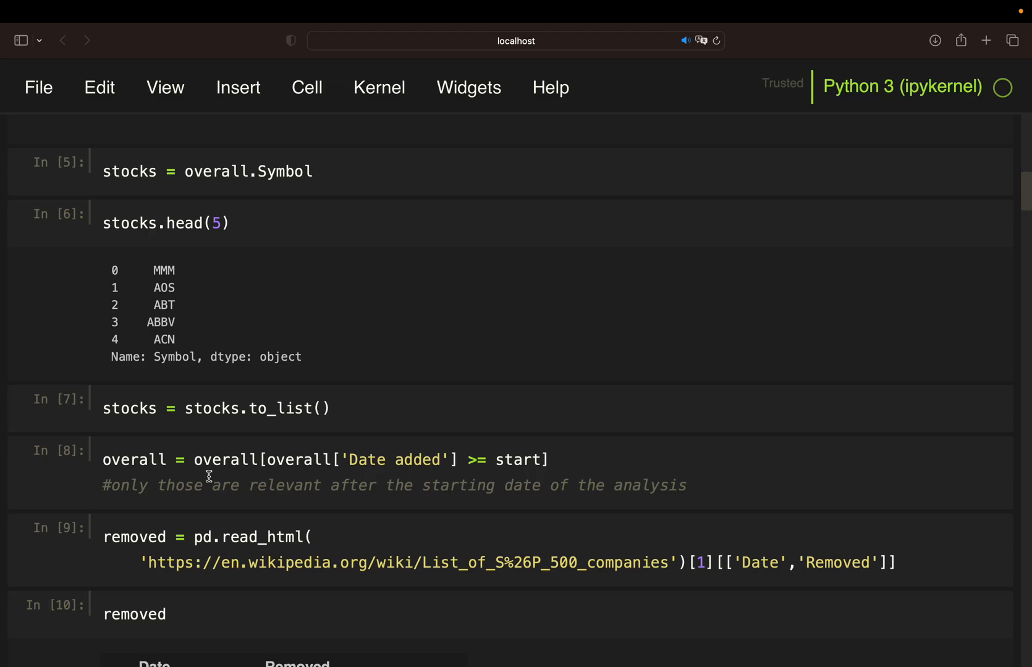
pyautogui.scroll(3)
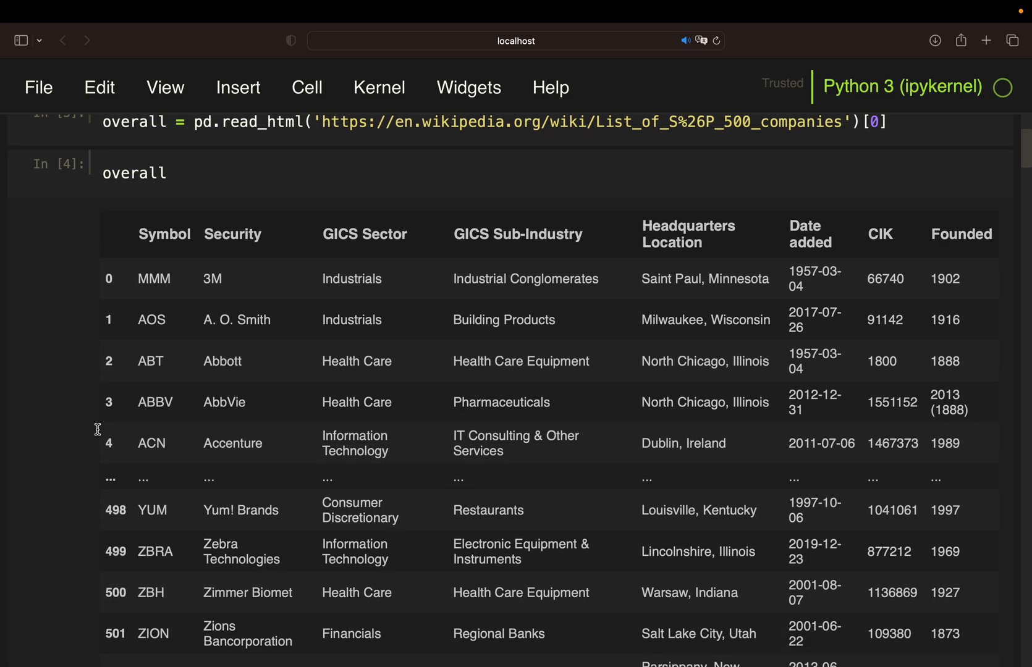
pyautogui.moveTo(807, 217)
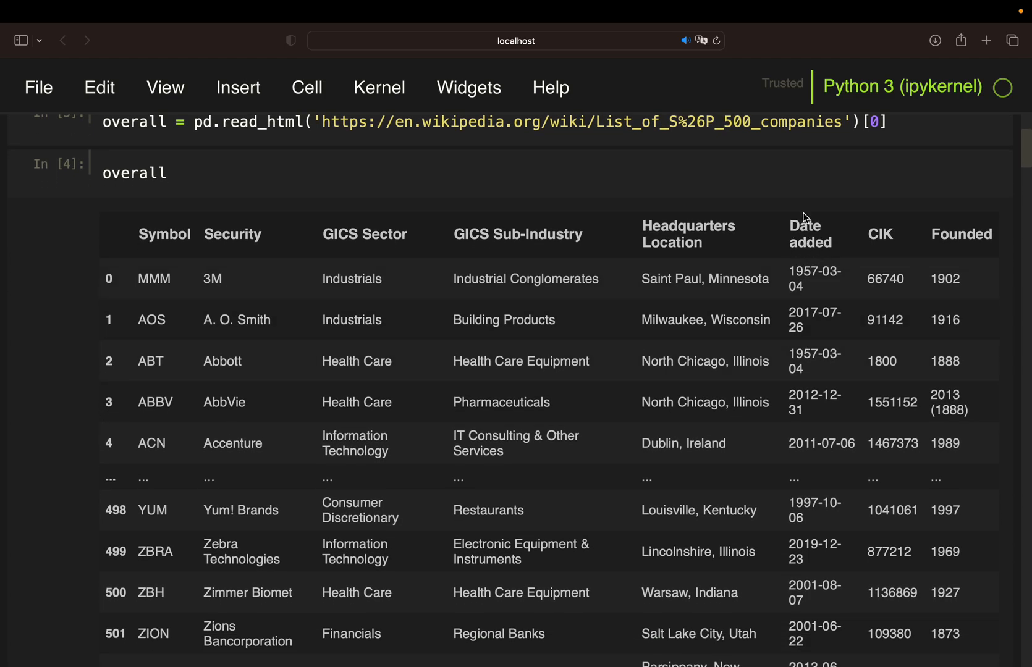
pyautogui.moveTo(188, 409)
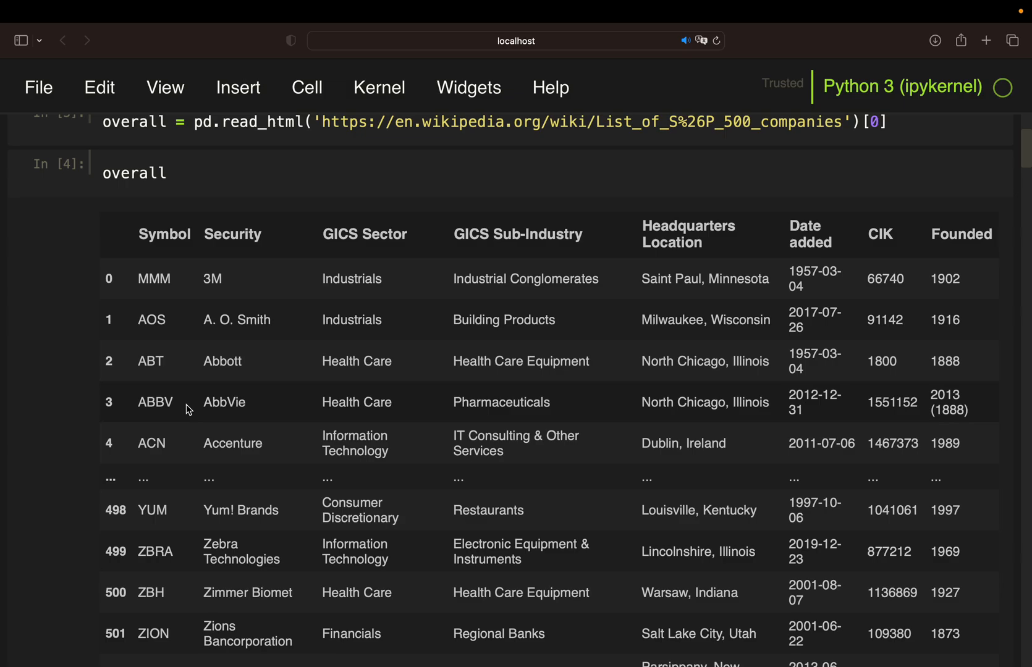
pyautogui.scroll(-3)
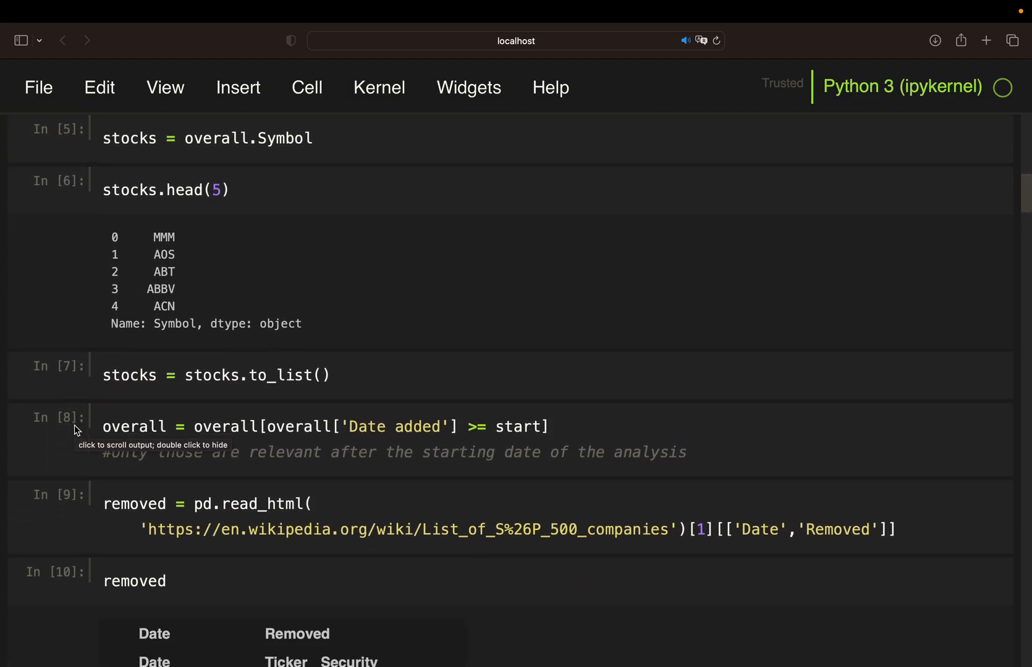
pyautogui.scroll(-3)
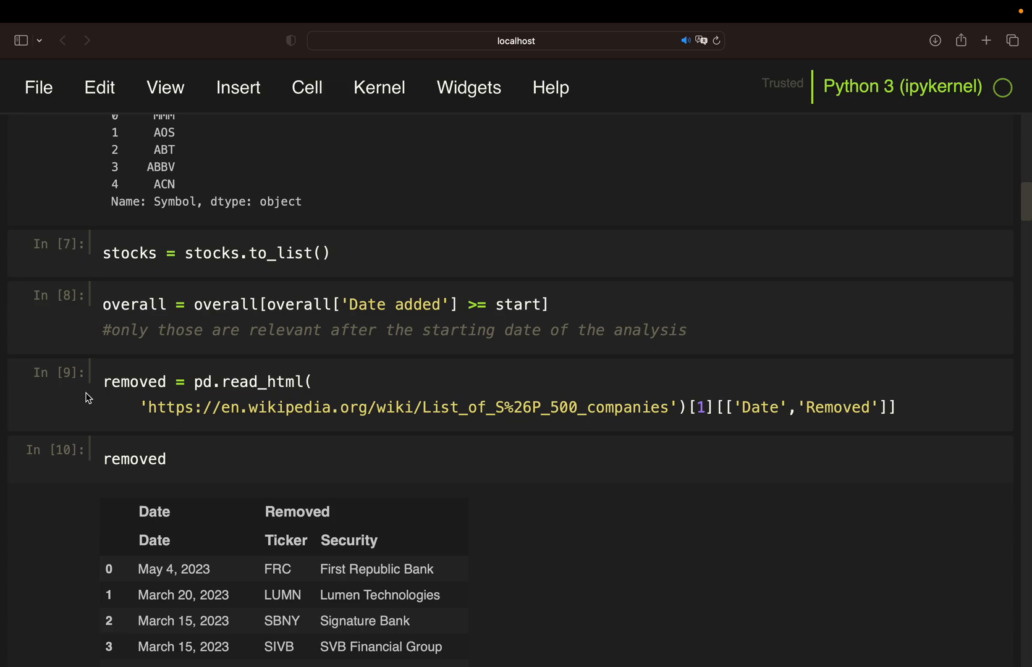
pyautogui.moveTo(418, 408)
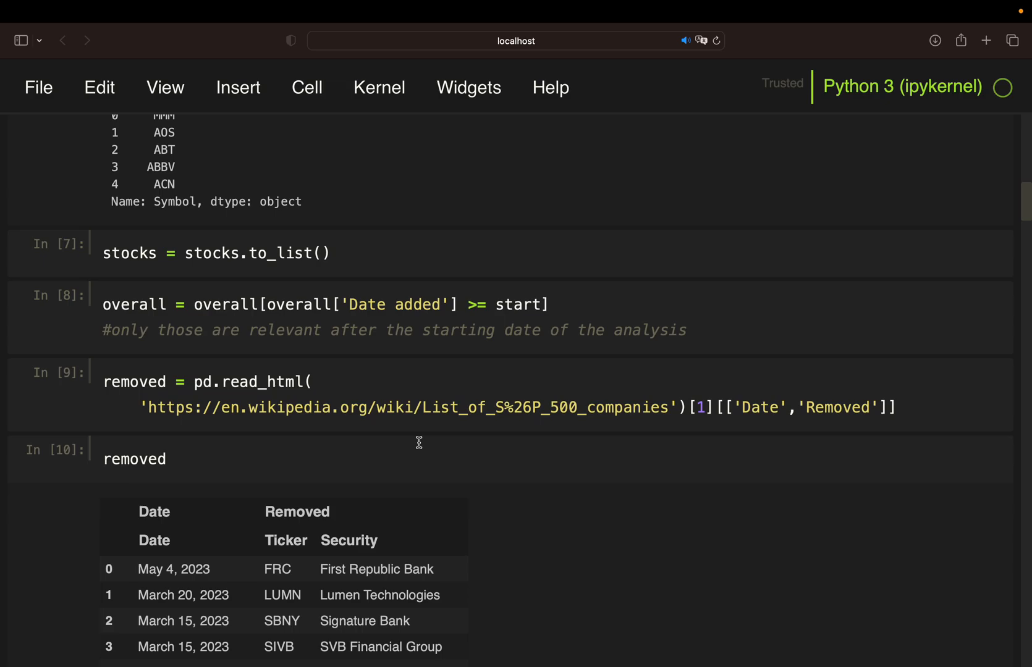
pyautogui.moveTo(237, 419)
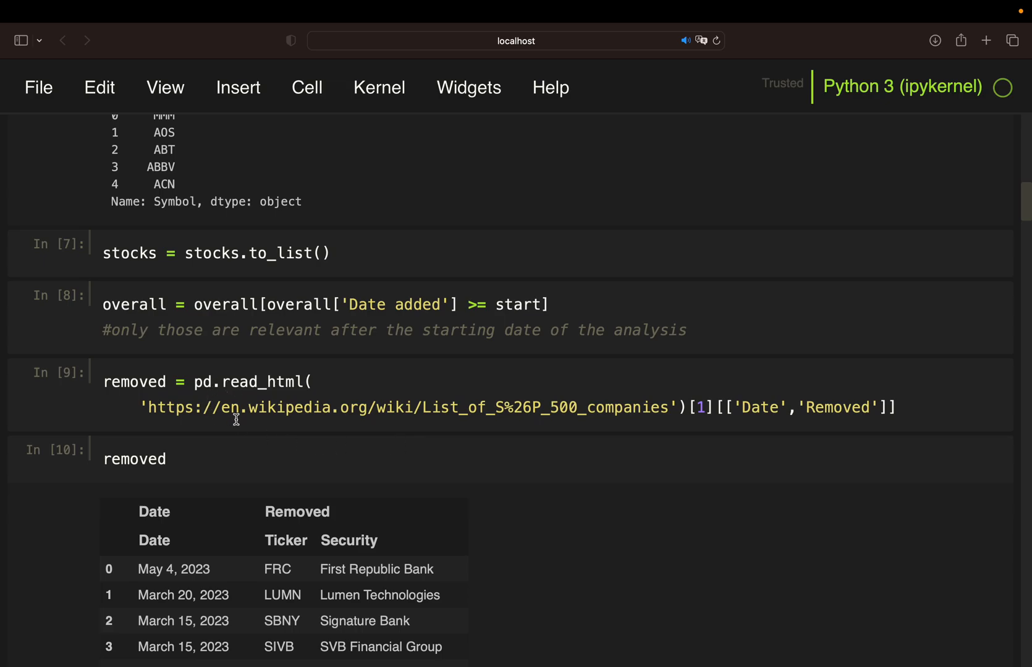
pyautogui.scroll(-3)
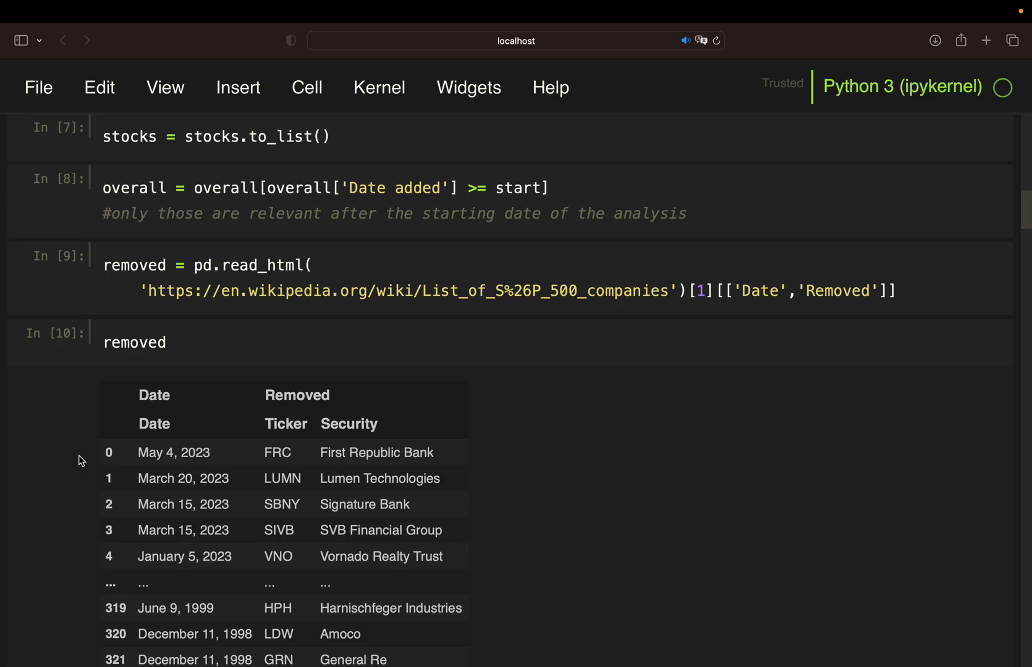
pyautogui.scroll(-3)
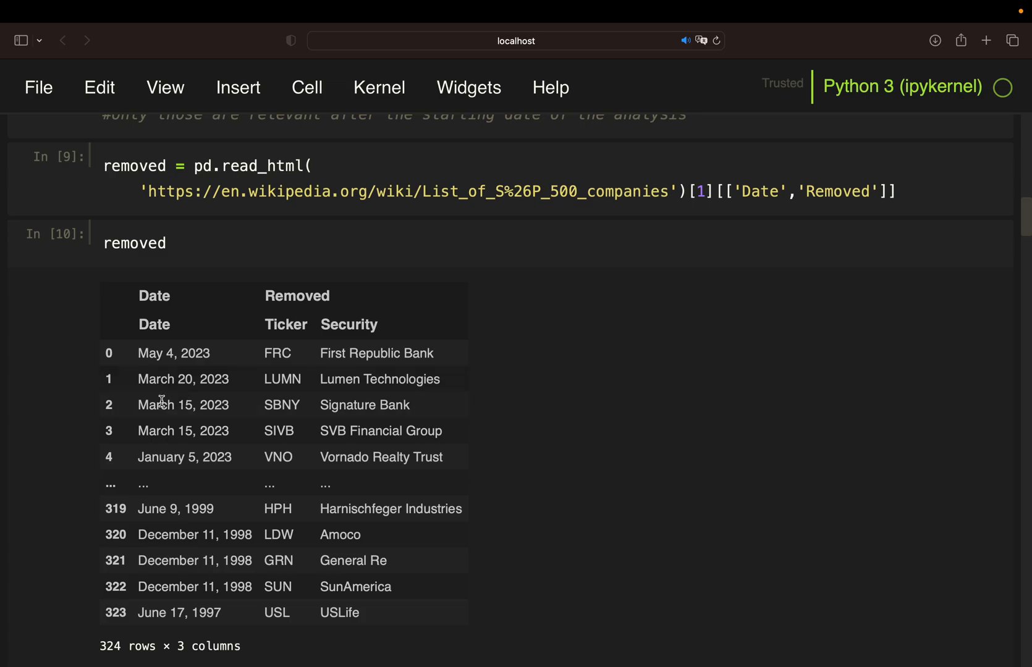
pyautogui.scroll(-3)
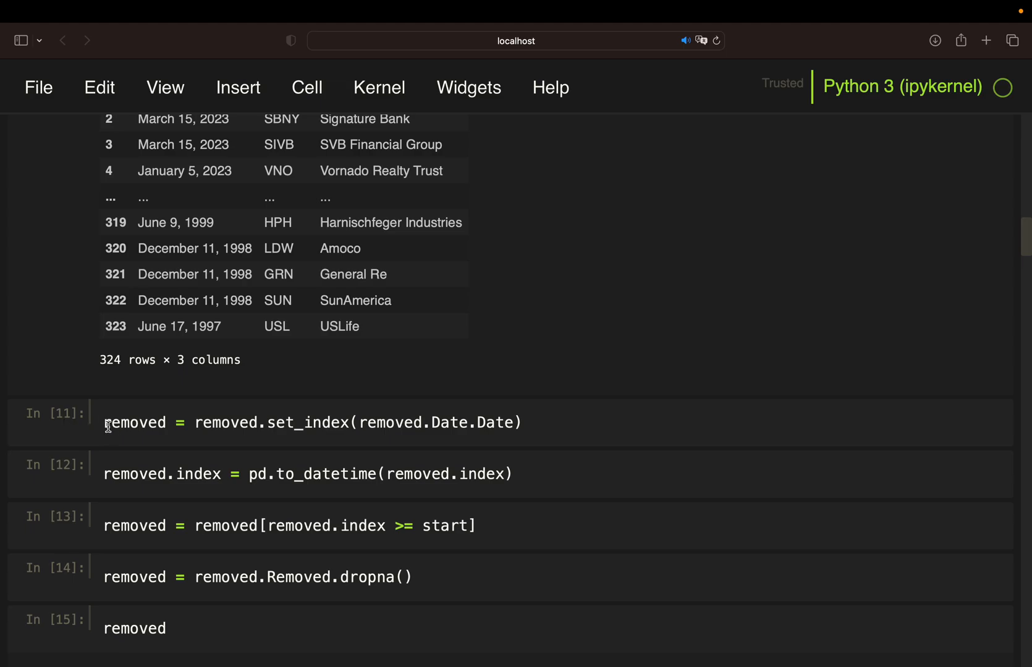
pyautogui.moveTo(79, 435)
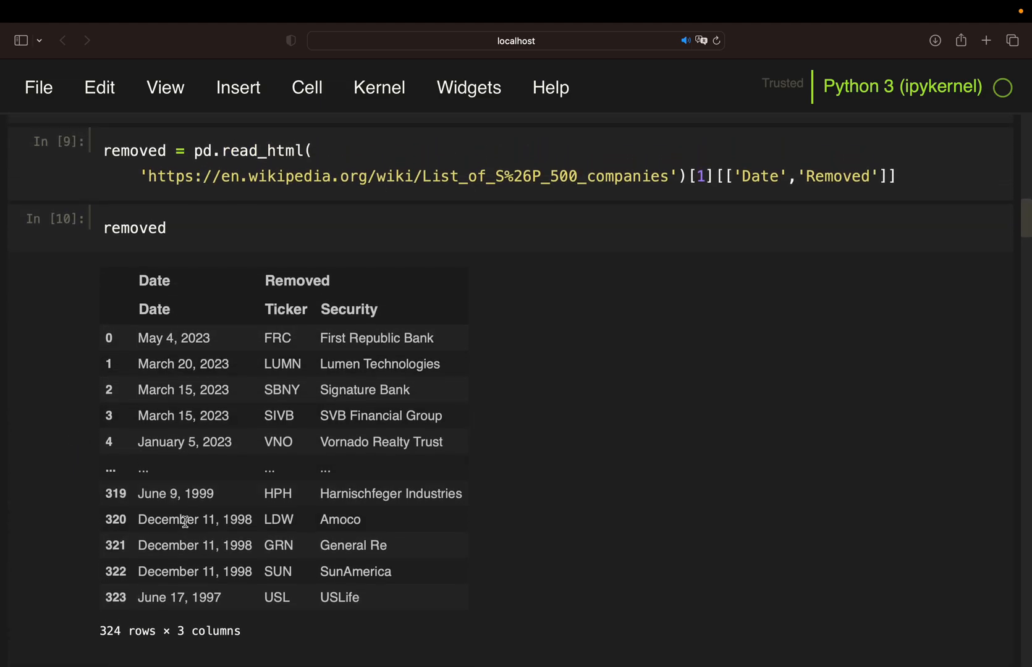
pyautogui.scroll(-3)
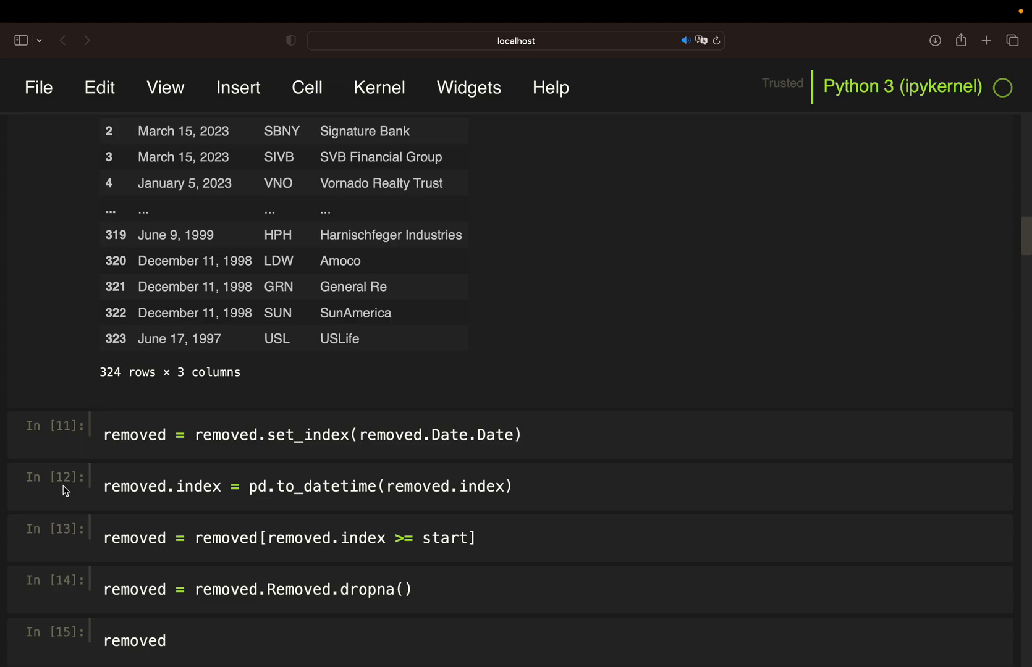
pyautogui.moveTo(149, 472)
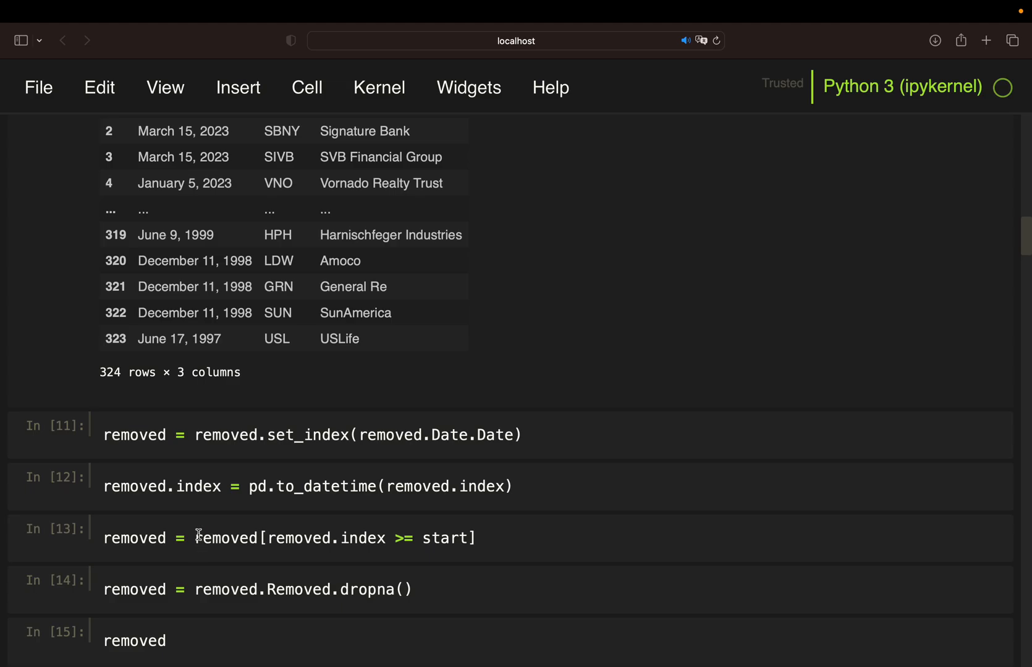
pyautogui.moveTo(432, 551)
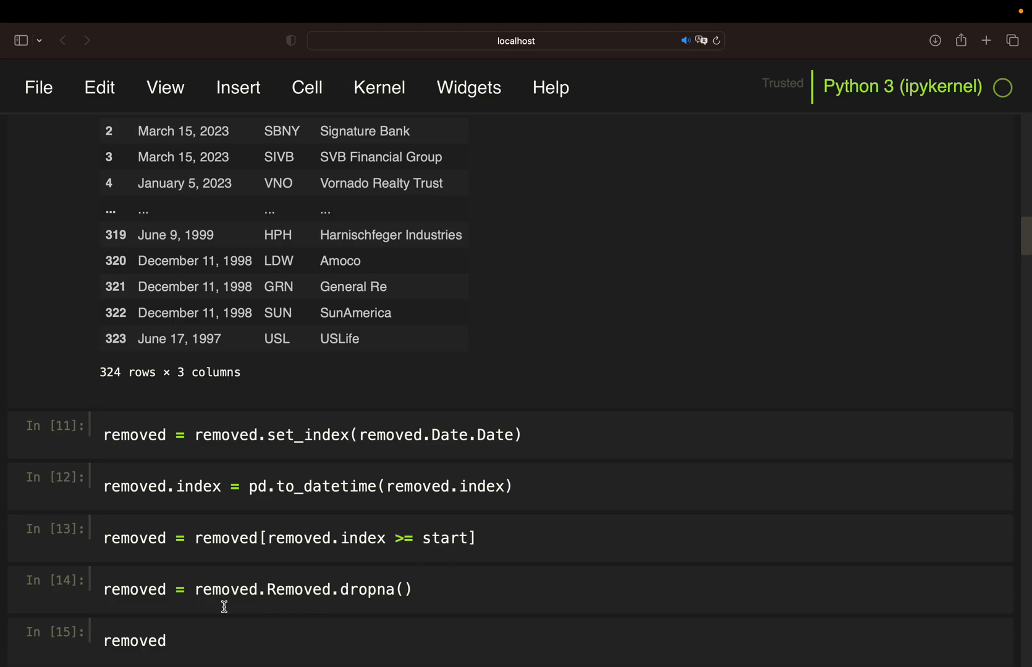
pyautogui.moveTo(258, 594)
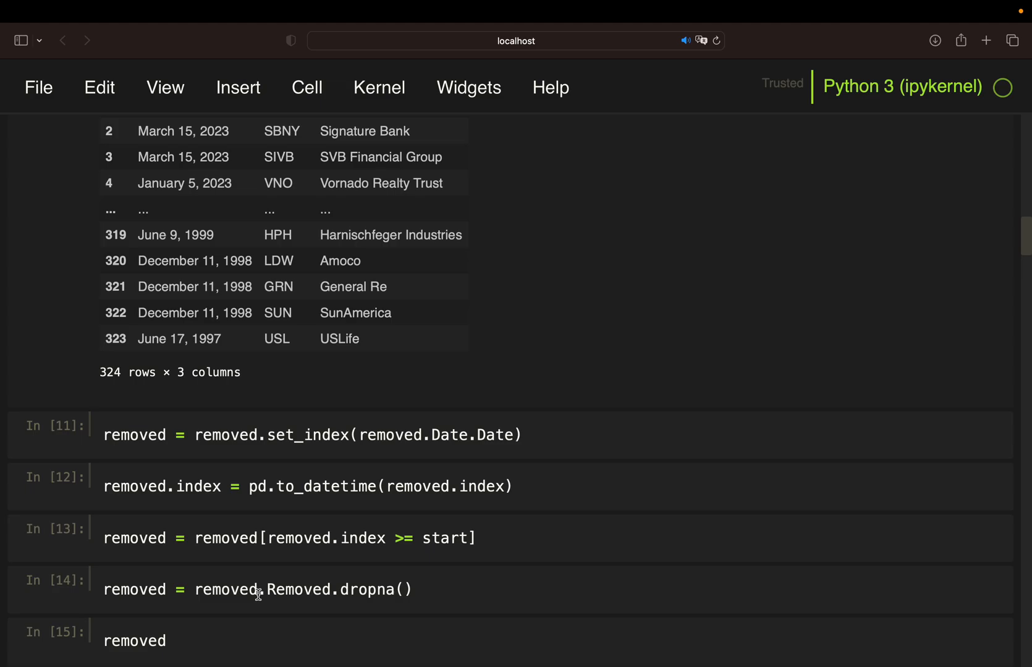
pyautogui.scroll(-3)
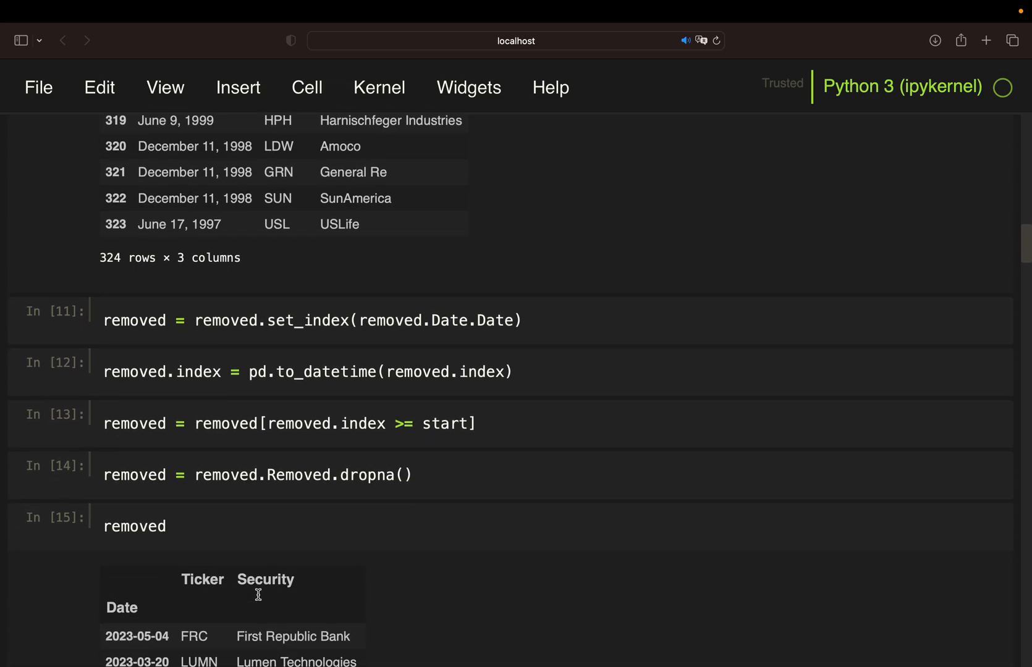
pyautogui.scroll(-3)
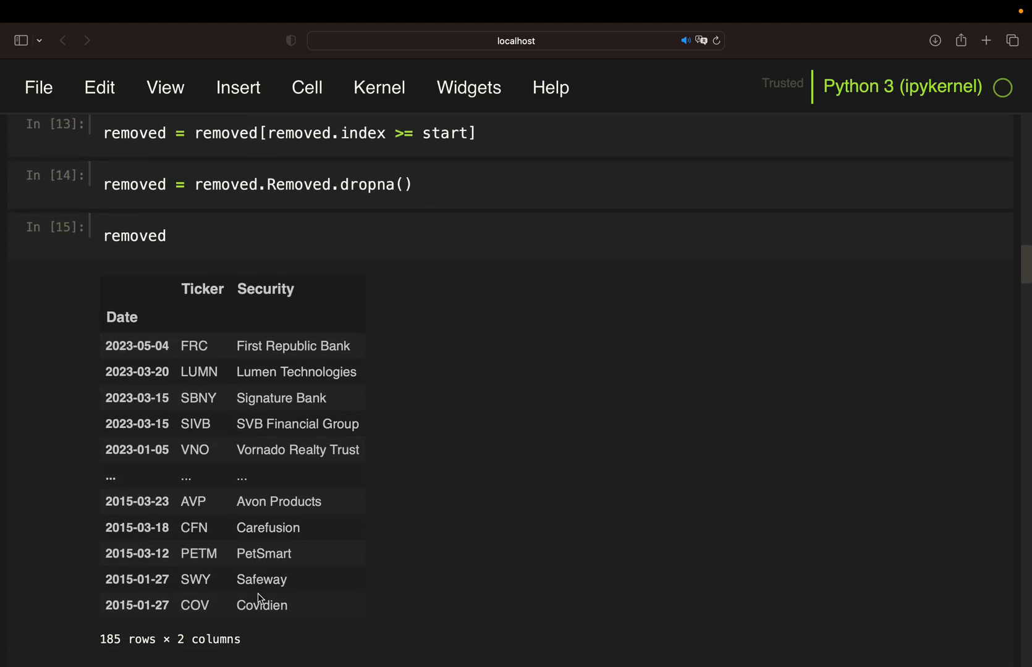
pyautogui.scroll(-3)
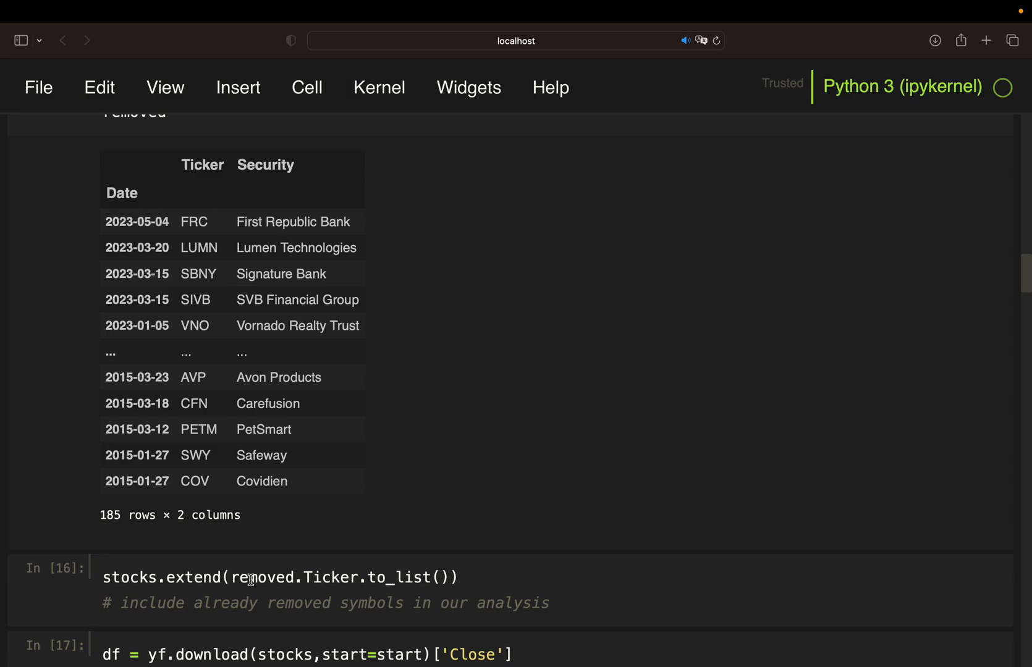
pyautogui.scroll(-3)
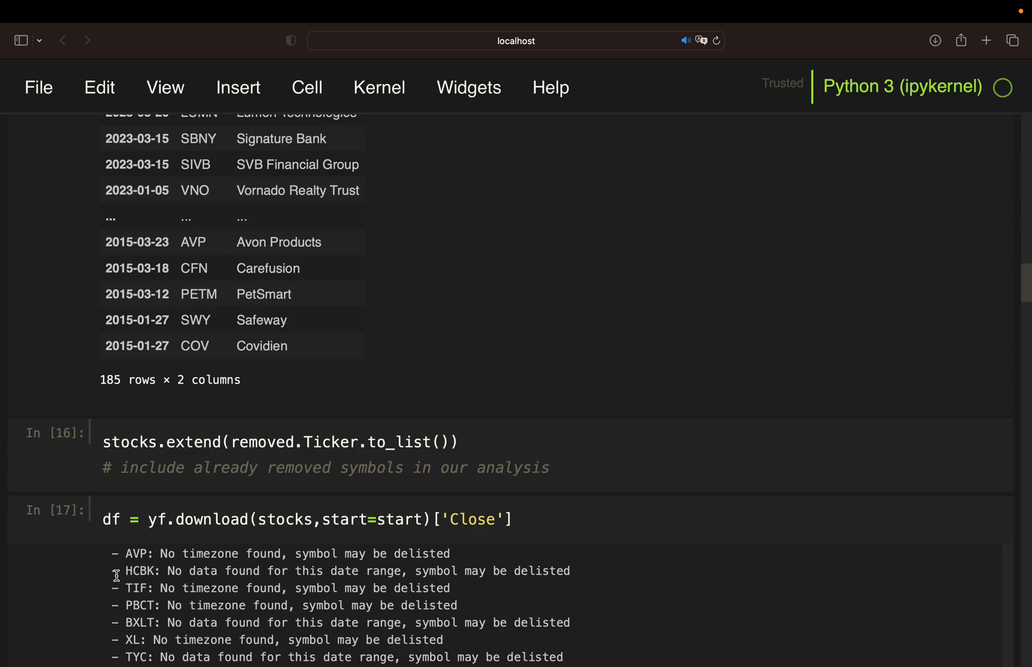
pyautogui.scroll(-3)
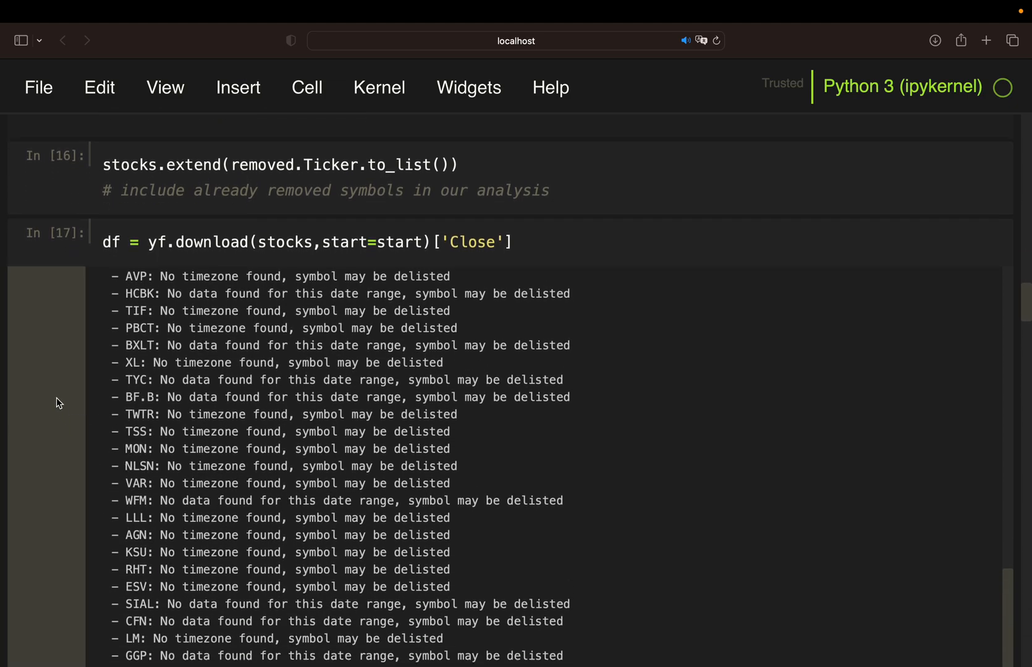
pyautogui.moveTo(58, 403)
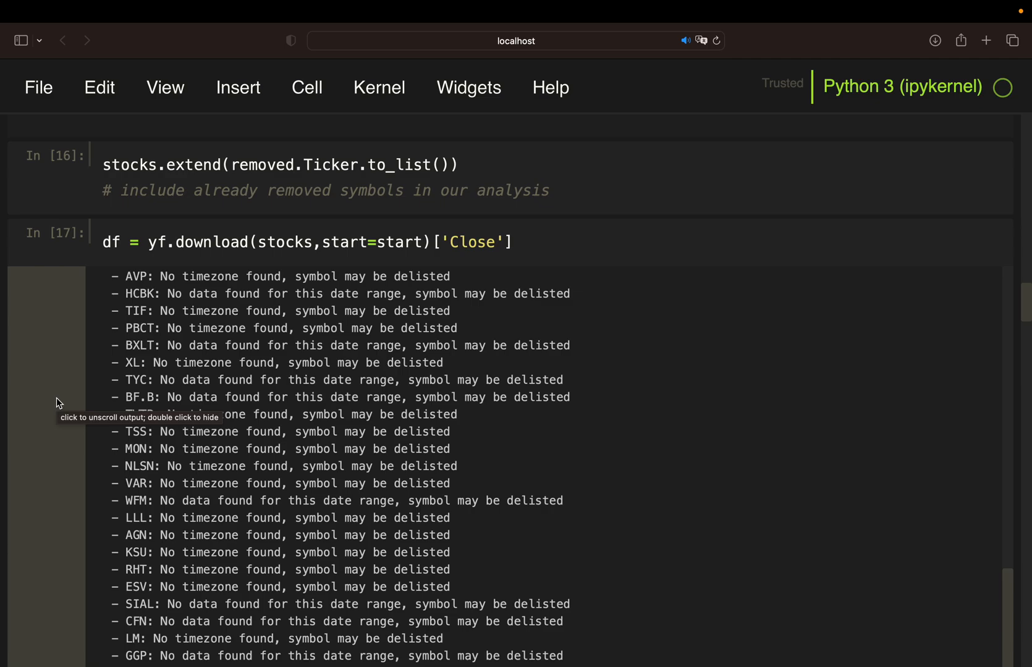
pyautogui.moveTo(47, 428)
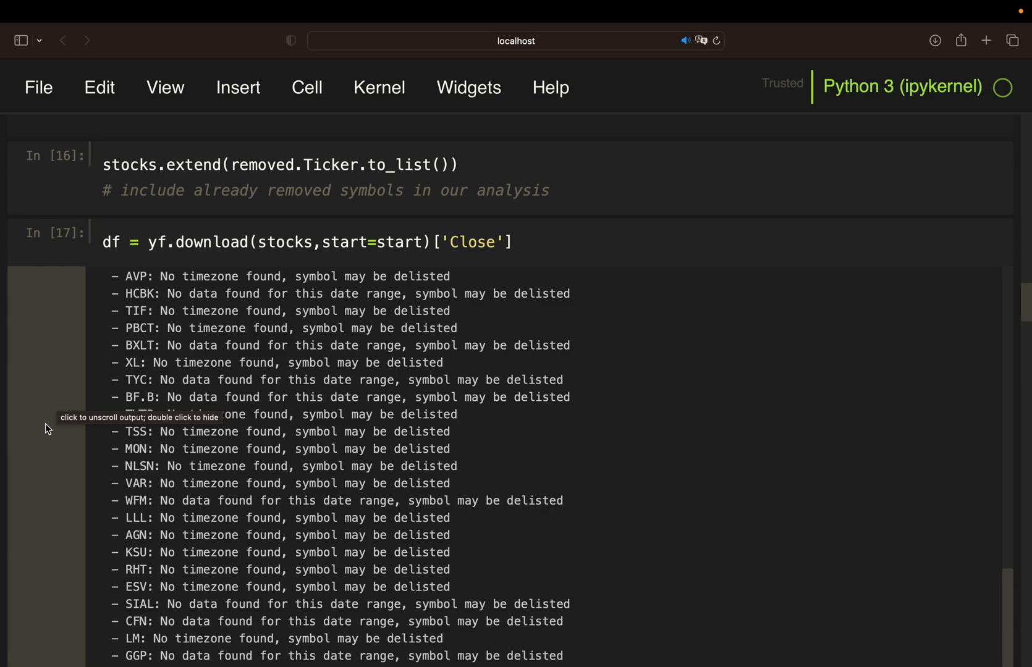
pyautogui.scroll(-3)
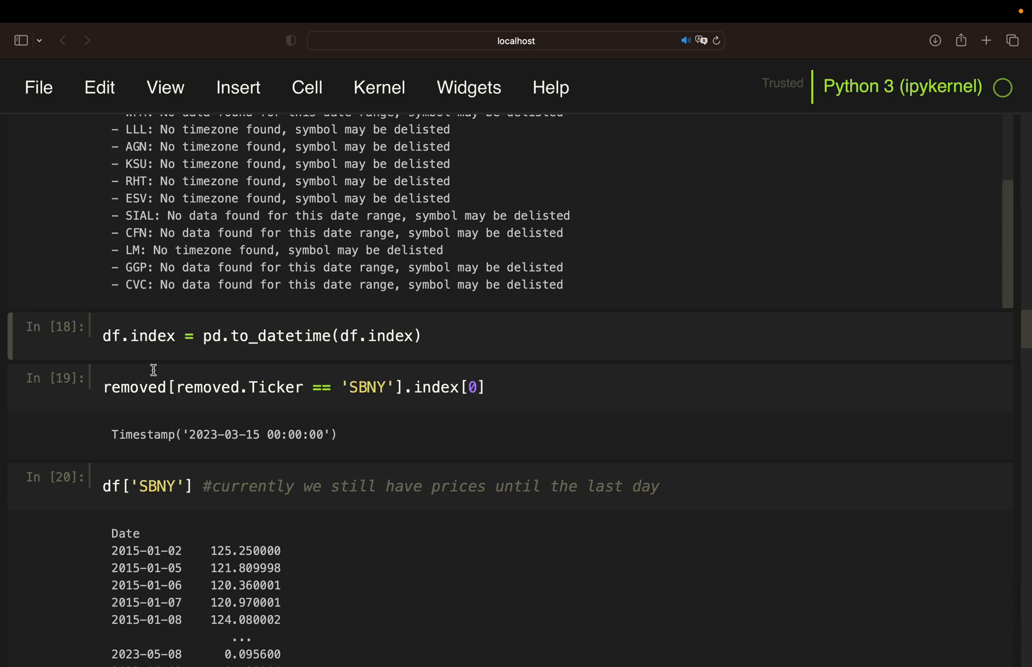
pyautogui.moveTo(378, 387)
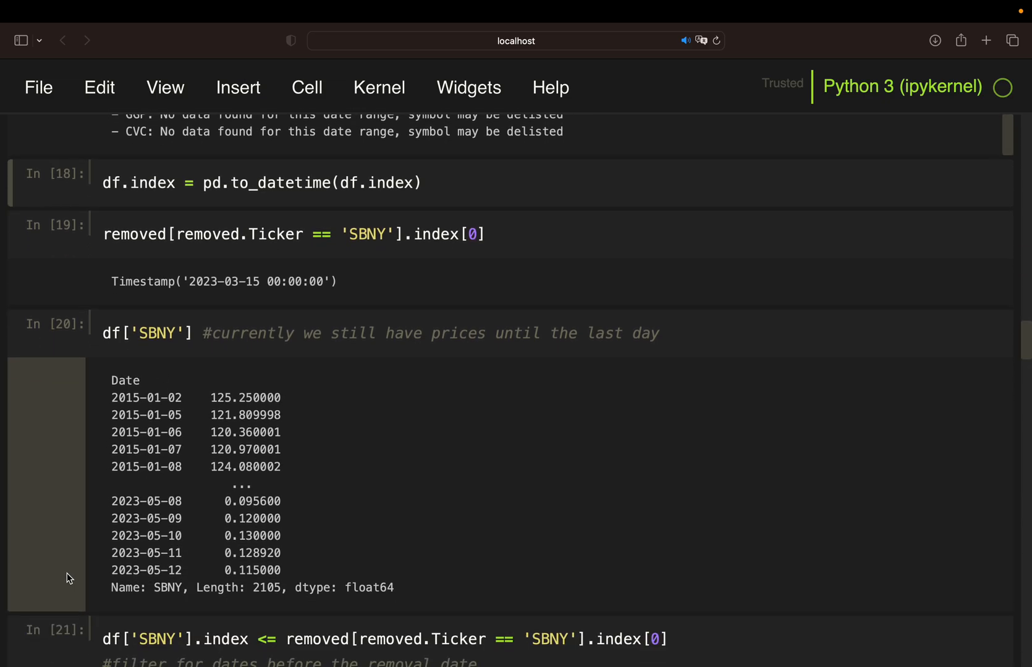
pyautogui.moveTo(91, 534)
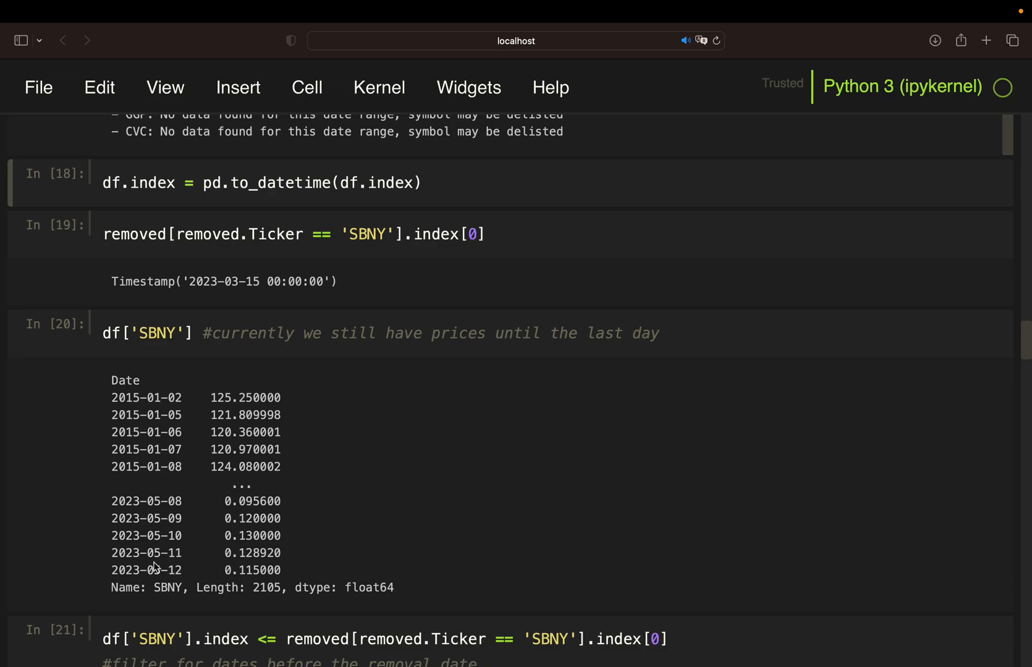
pyautogui.moveTo(164, 566)
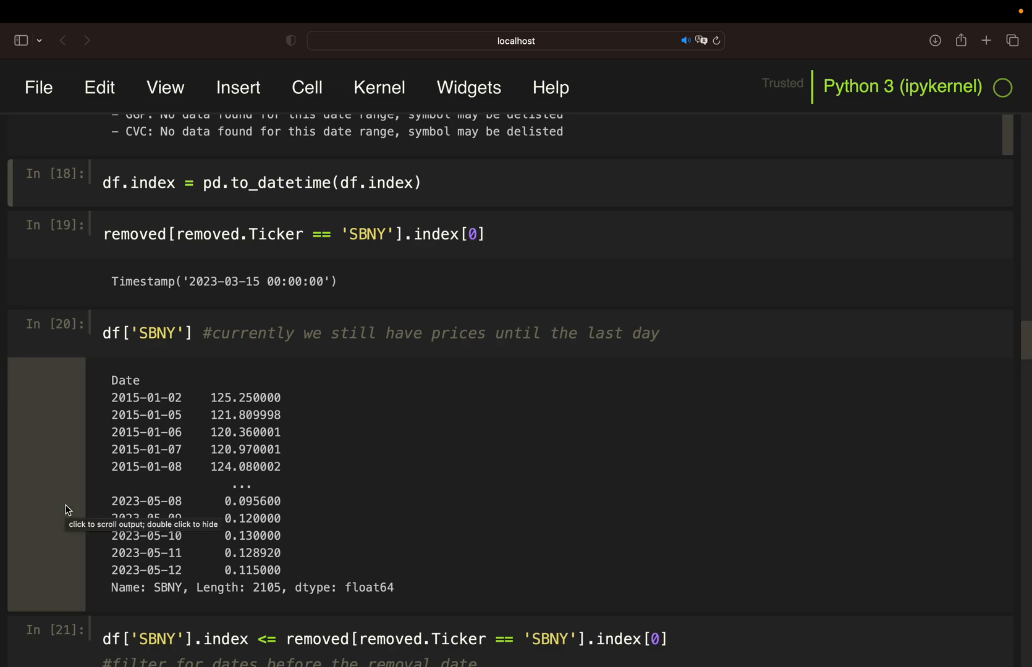
pyautogui.scroll(-3)
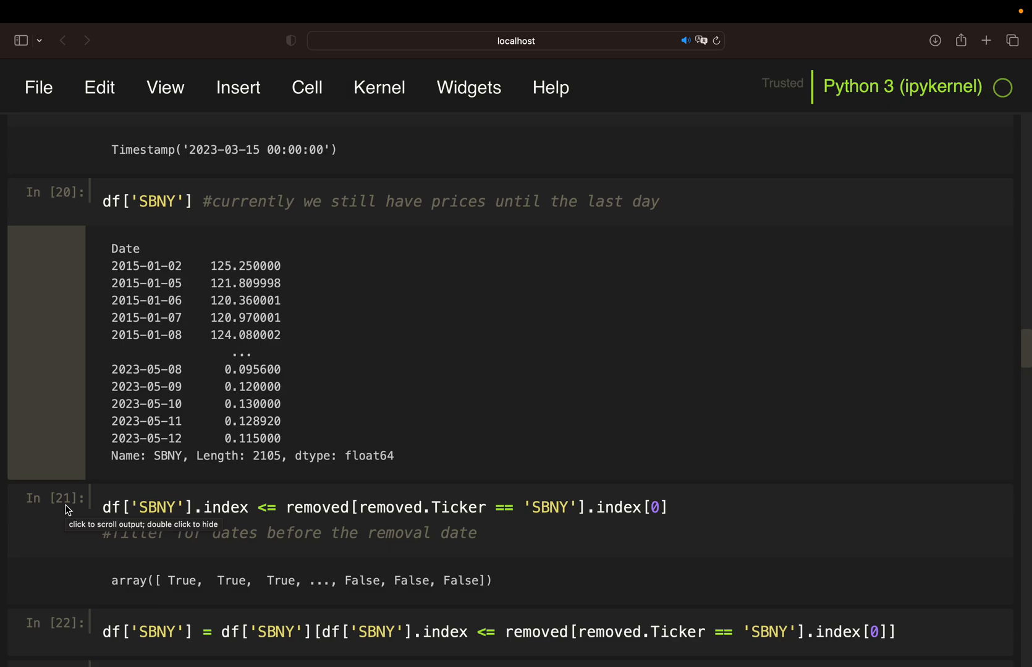
pyautogui.scroll(-3)
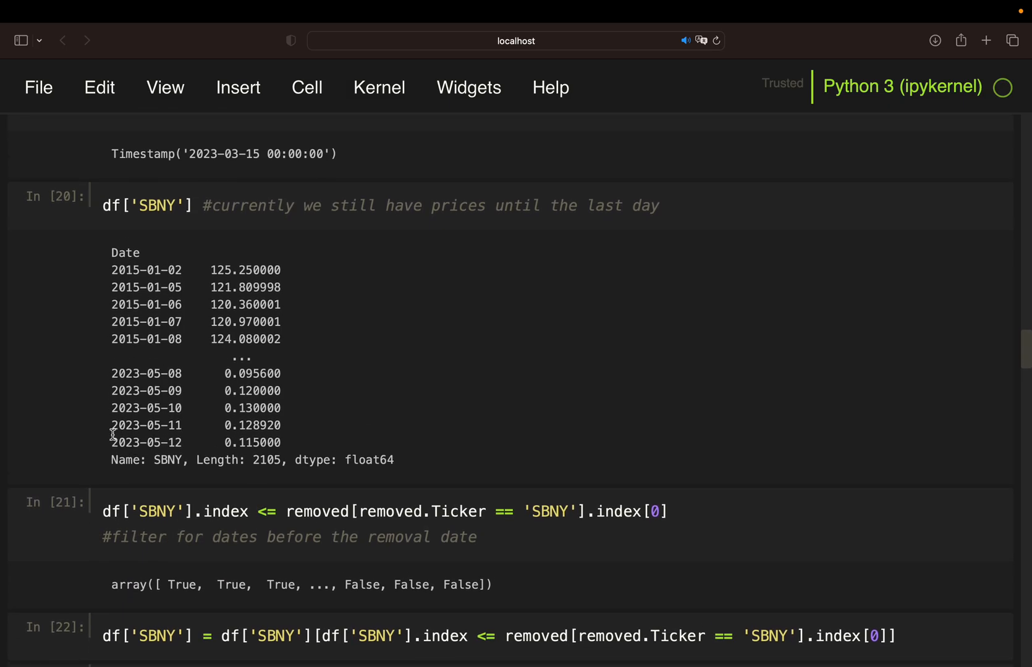
pyautogui.scroll(-3)
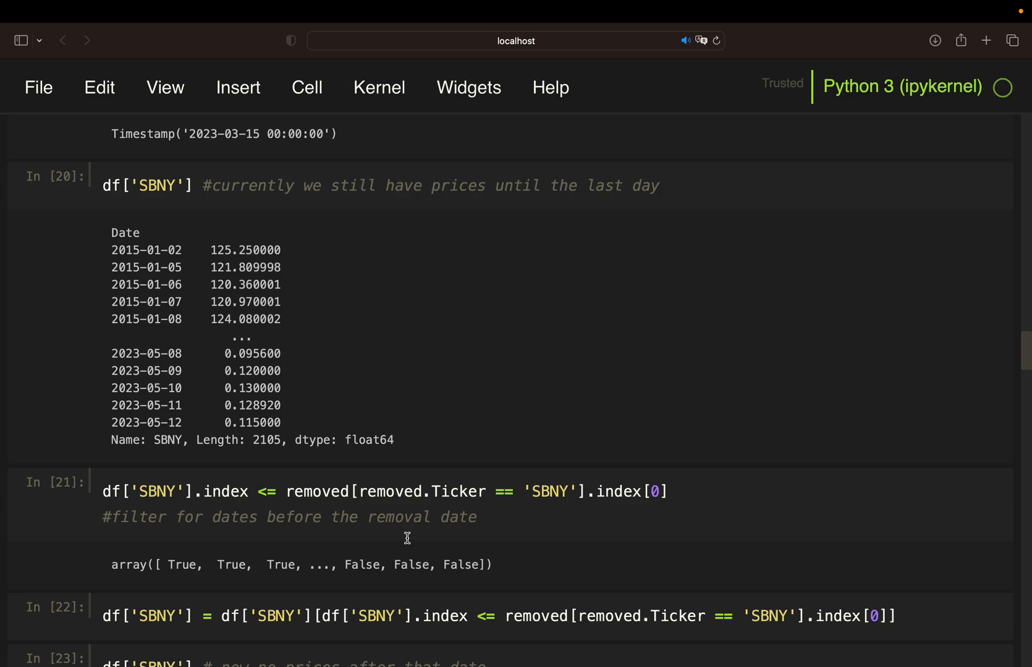
pyautogui.moveTo(385, 552)
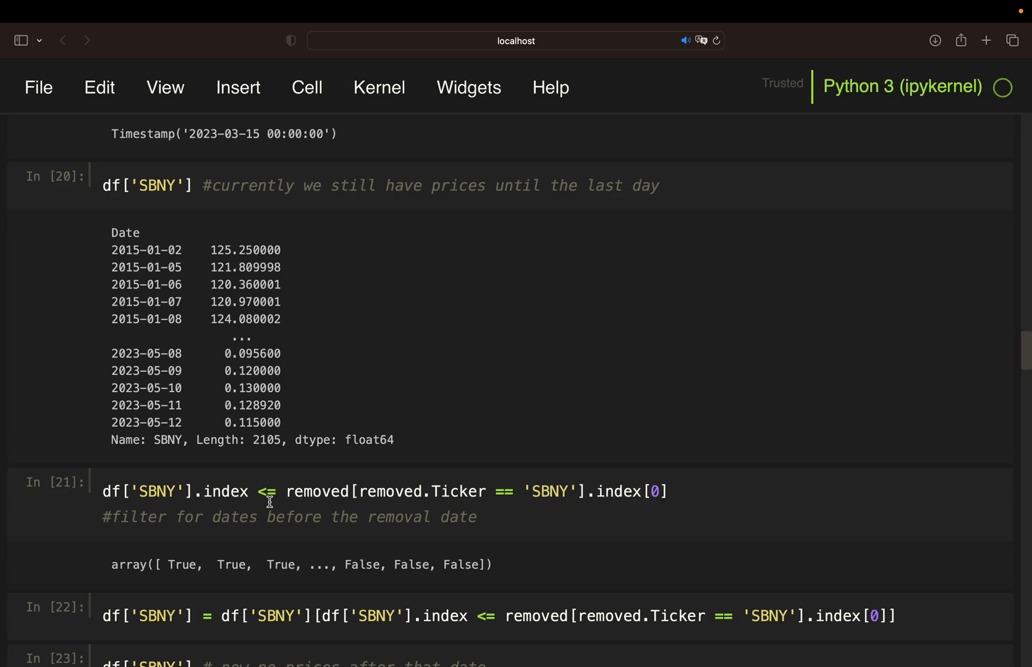
pyautogui.moveTo(370, 493)
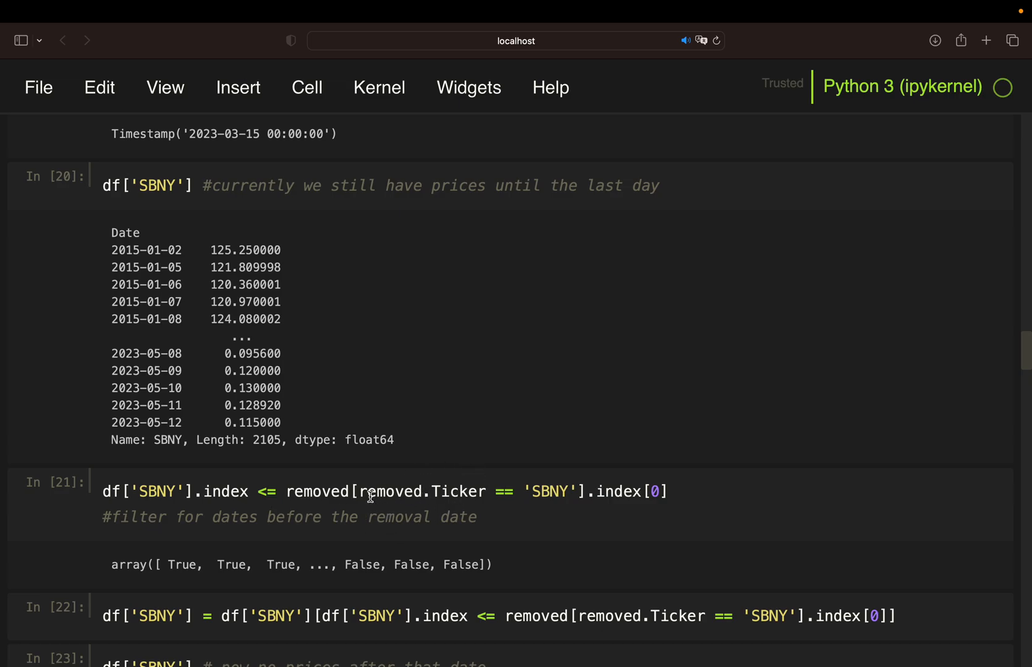
pyautogui.scroll(-3)
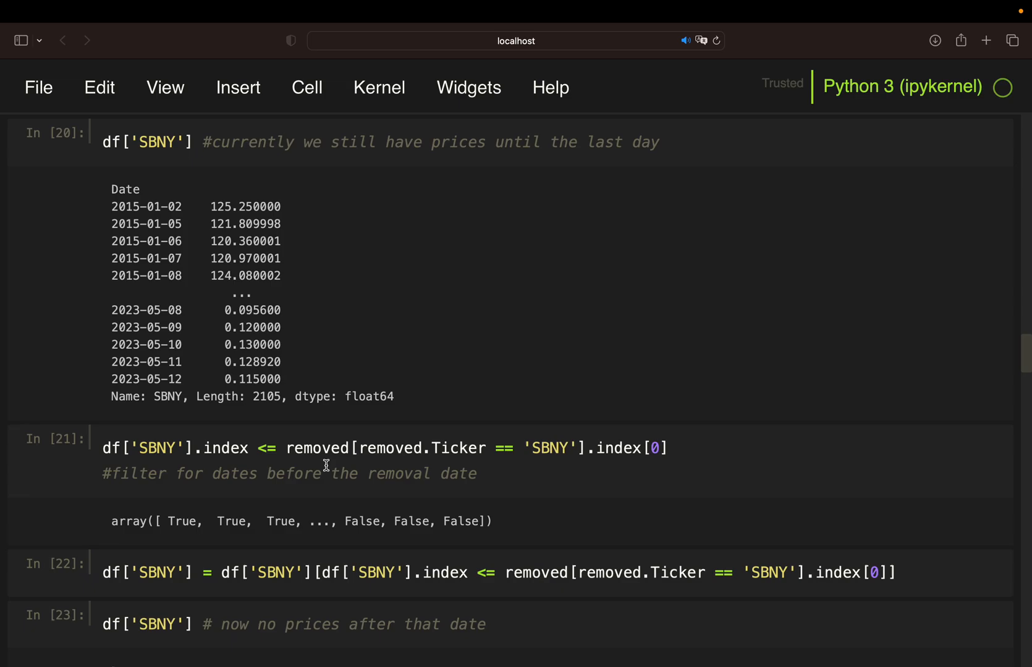
pyautogui.moveTo(129, 459)
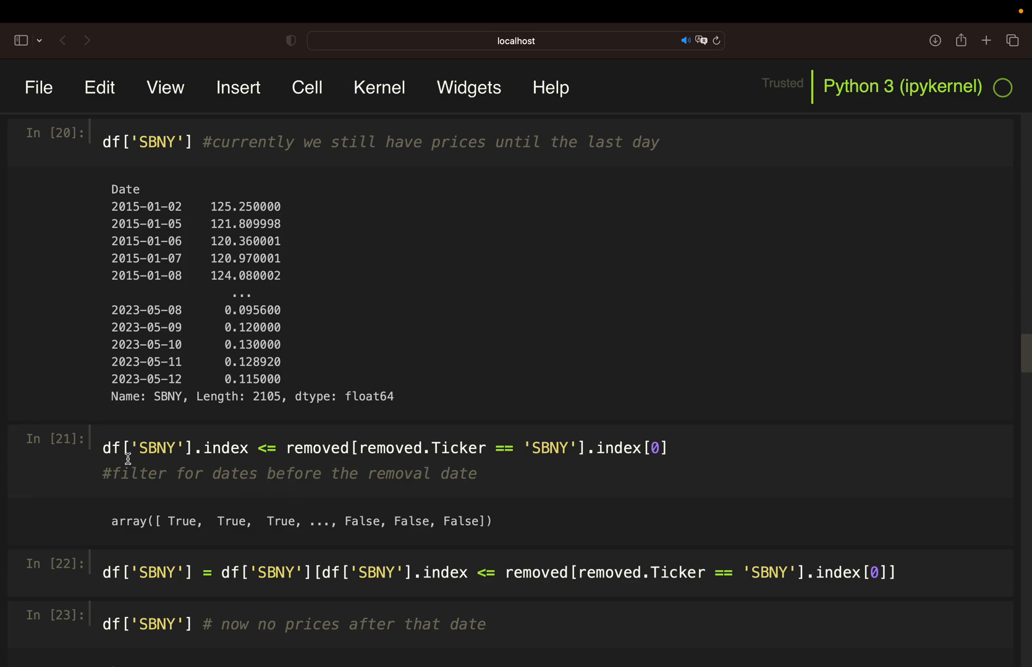
pyautogui.scroll(-3)
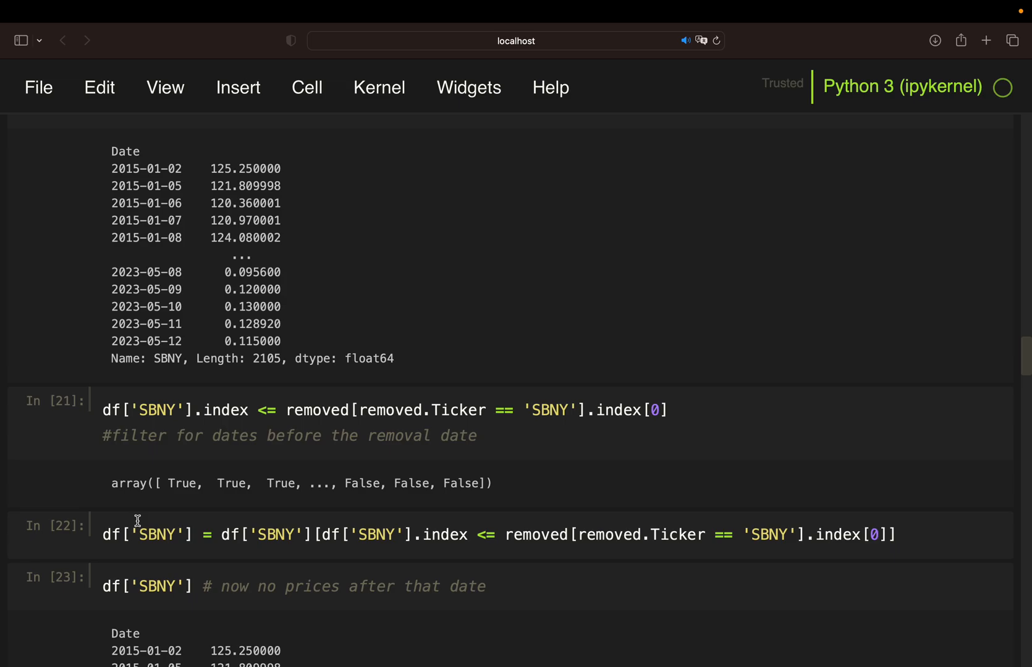
pyautogui.moveTo(74, 500)
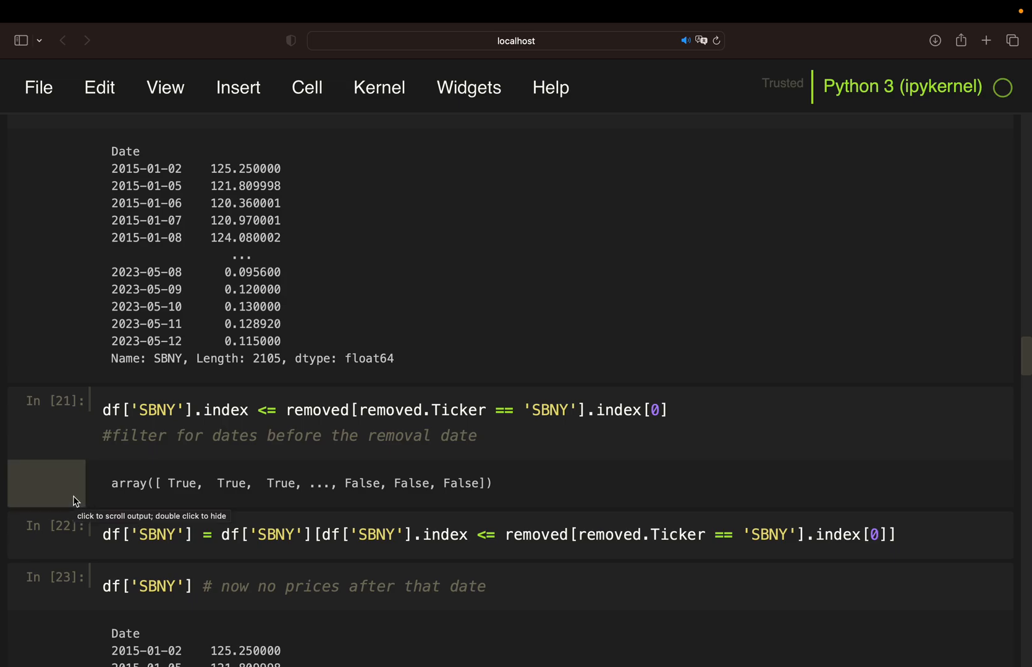
pyautogui.scroll(-3)
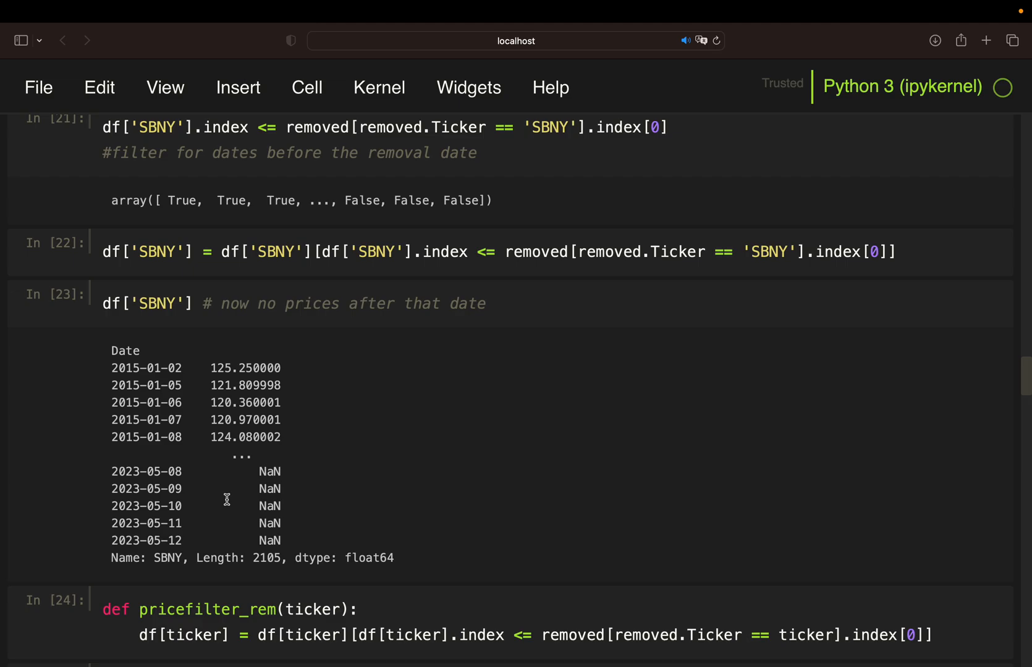
pyautogui.moveTo(236, 489)
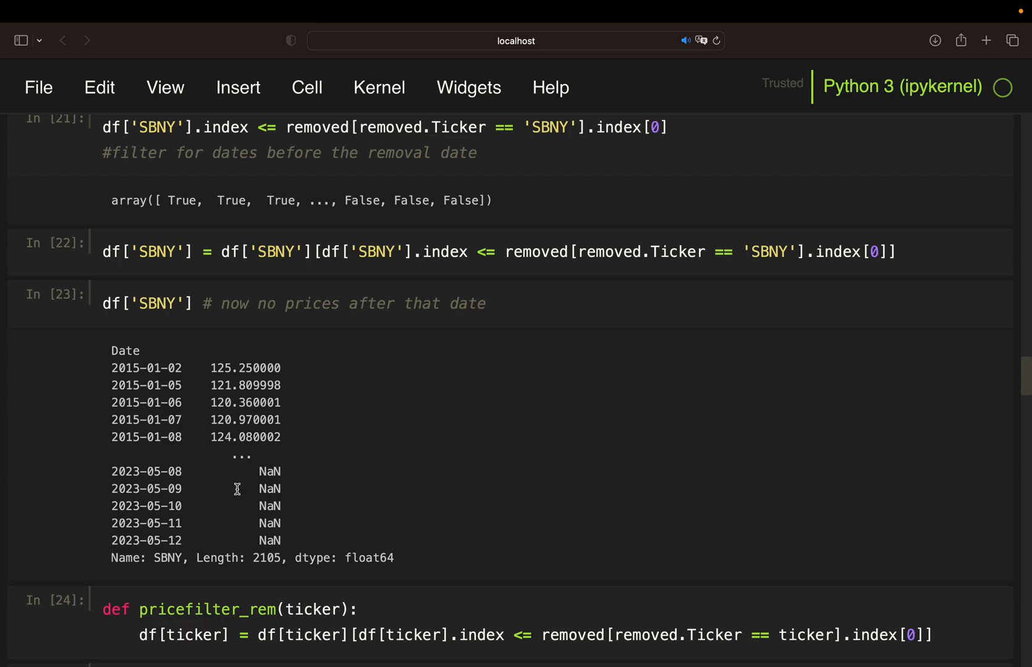
pyautogui.moveTo(272, 473)
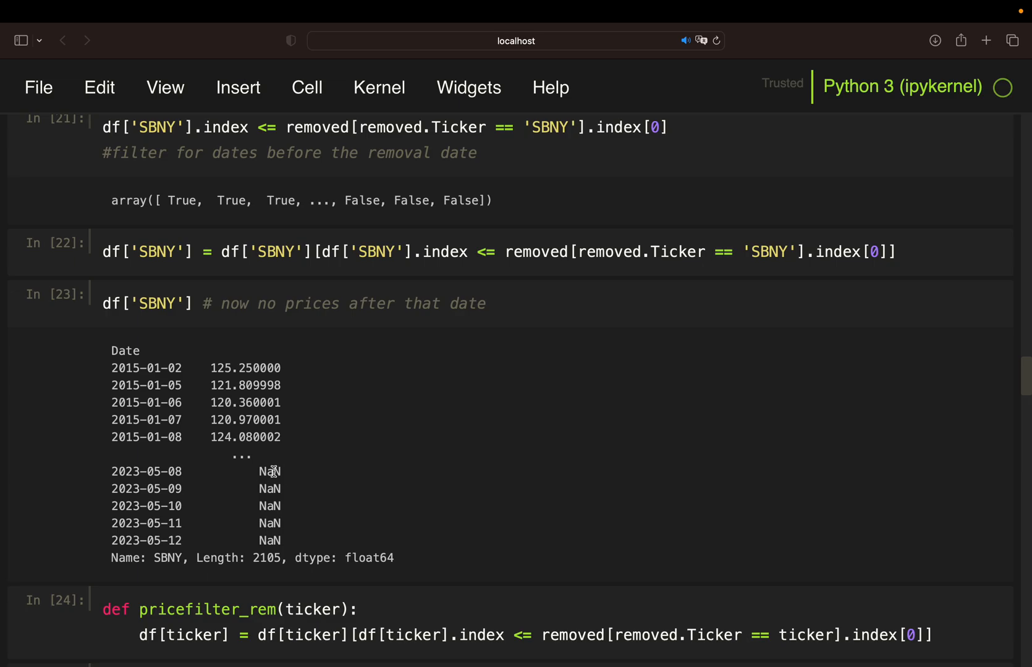
pyautogui.moveTo(259, 472)
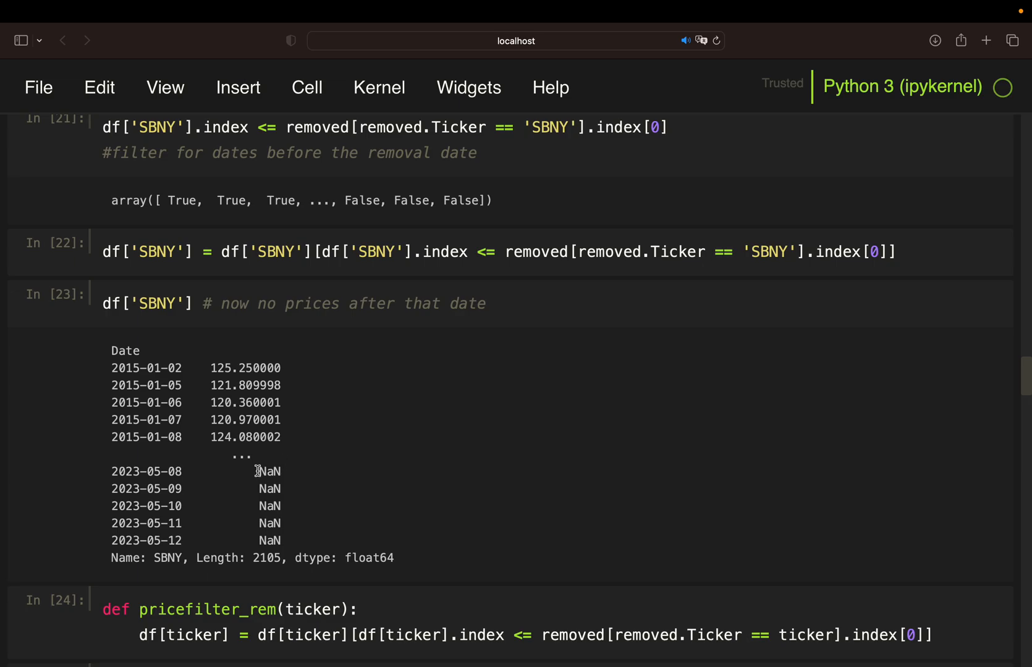
pyautogui.moveTo(280, 464)
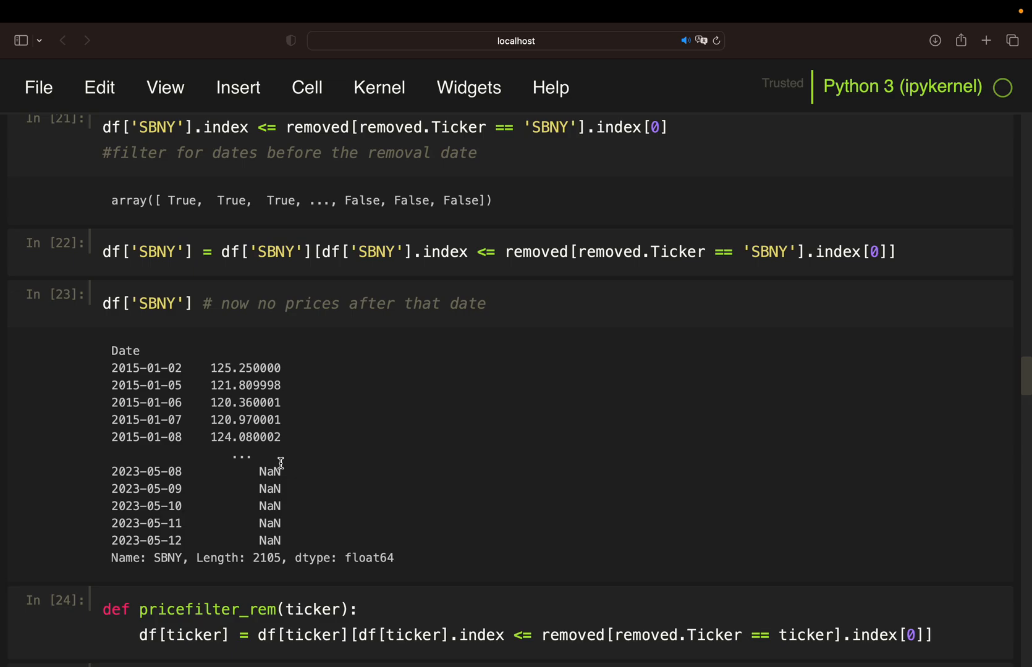
pyautogui.moveTo(111, 502)
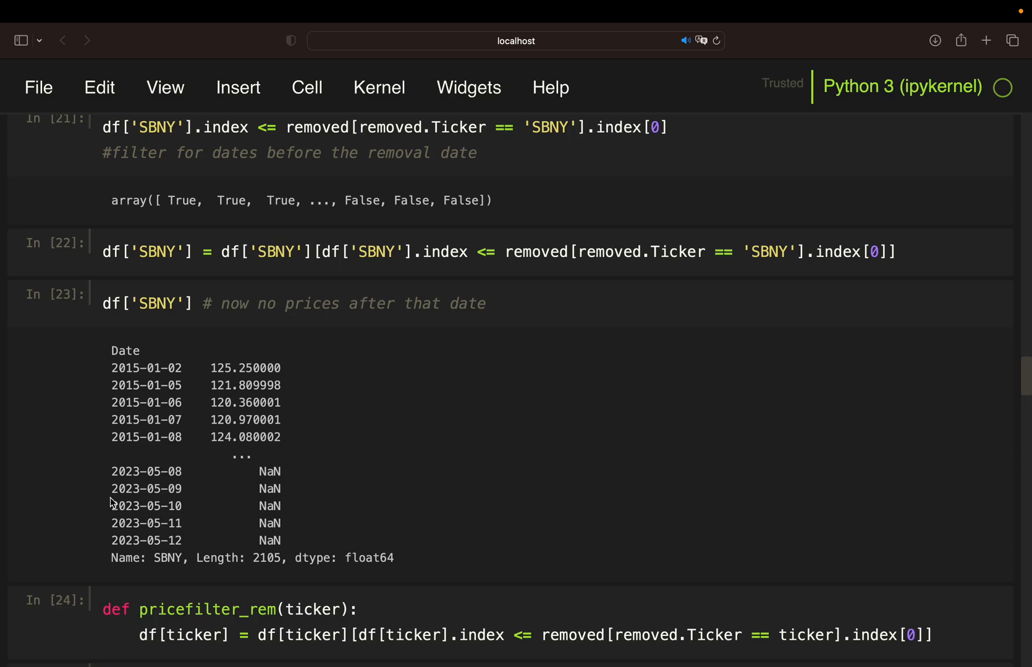
pyautogui.scroll(-3)
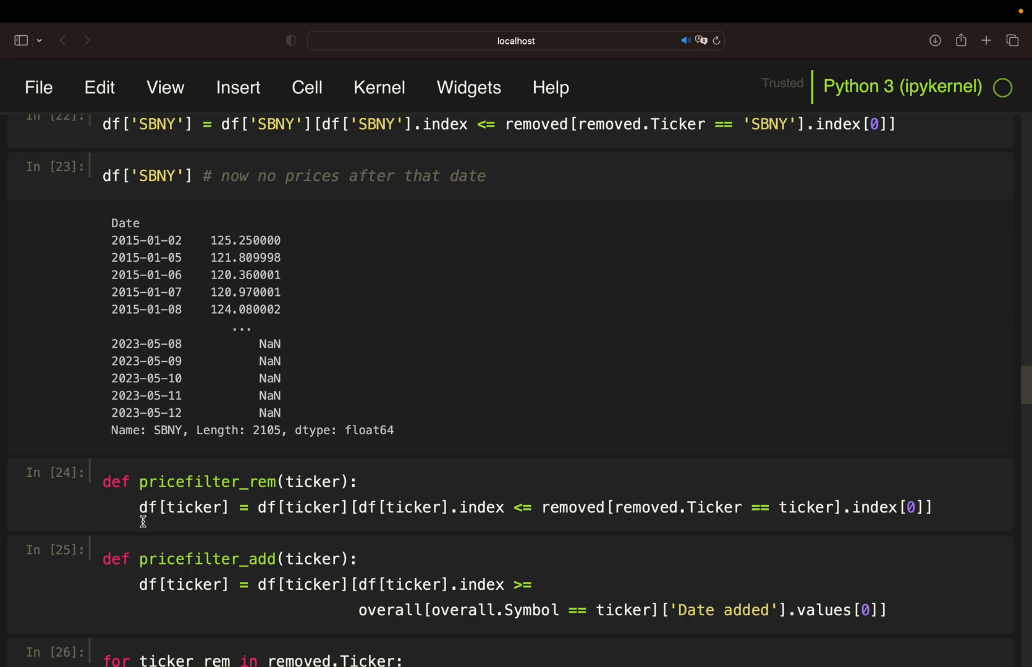
pyautogui.scroll(-3)
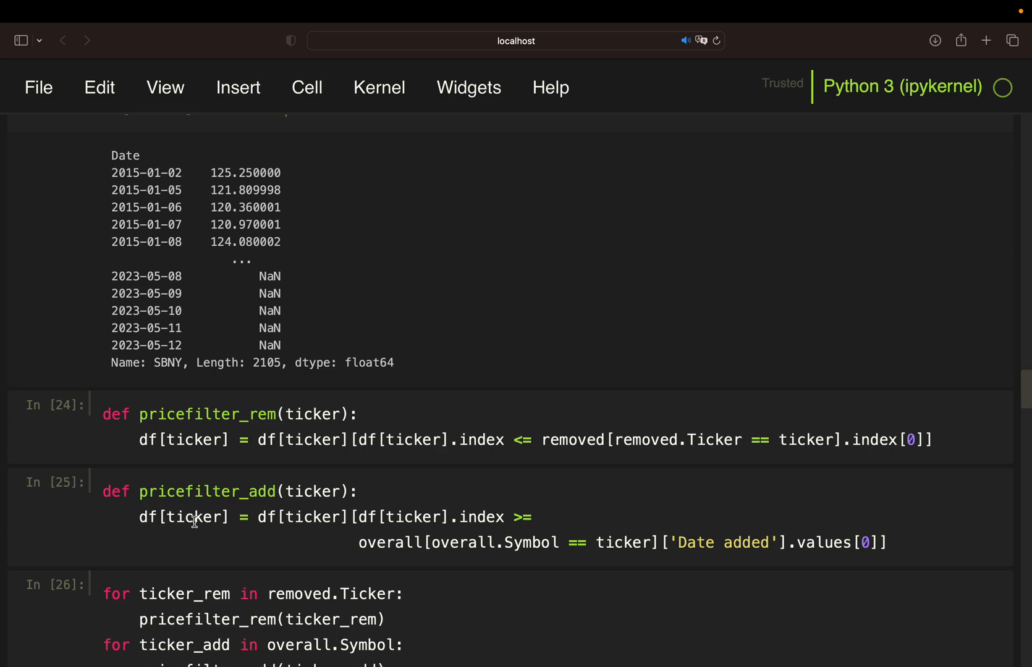
pyautogui.moveTo(536, 513)
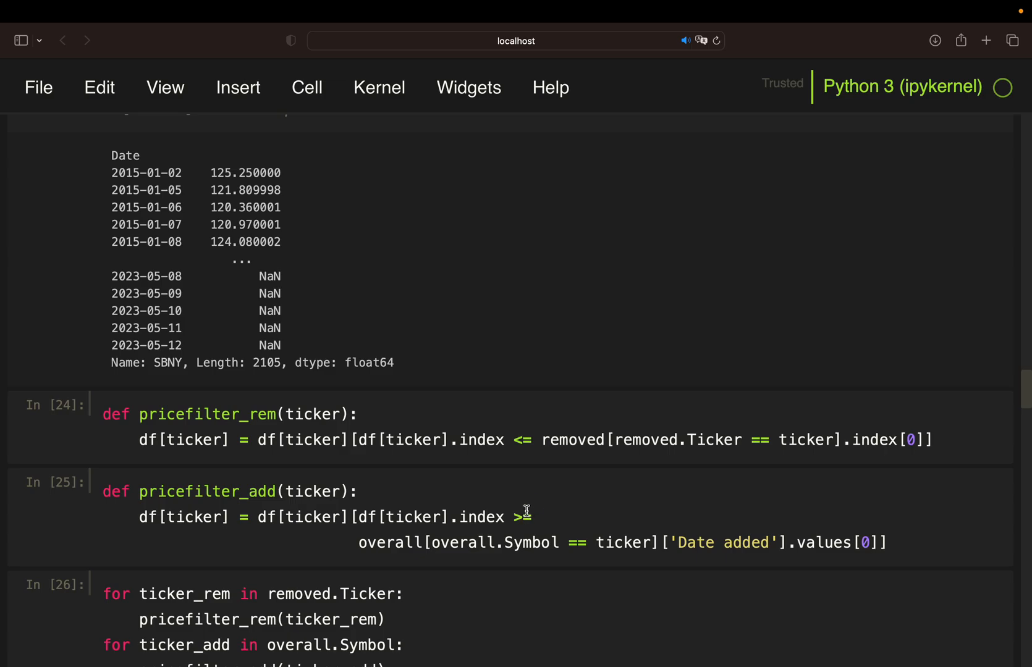
pyautogui.moveTo(483, 543)
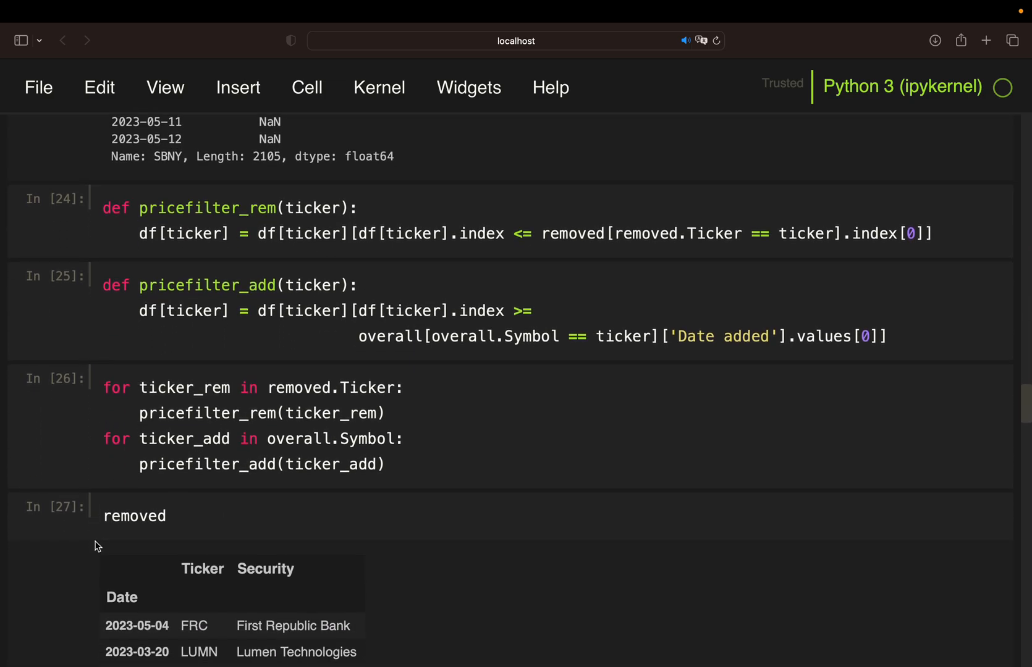
pyautogui.moveTo(285, 447)
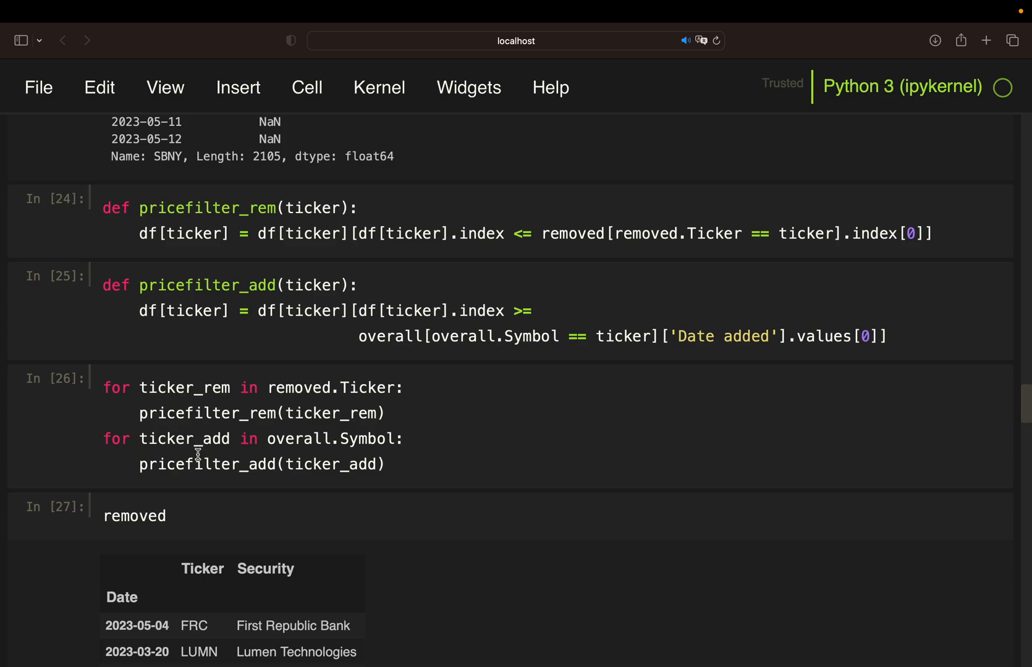
pyautogui.moveTo(98, 454)
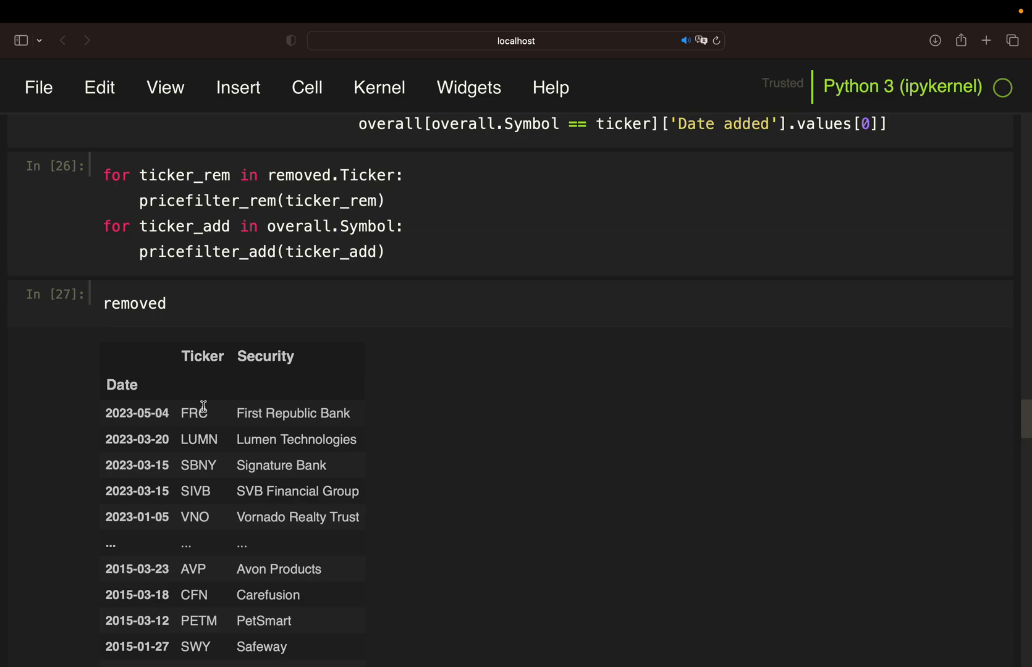
pyautogui.moveTo(205, 433)
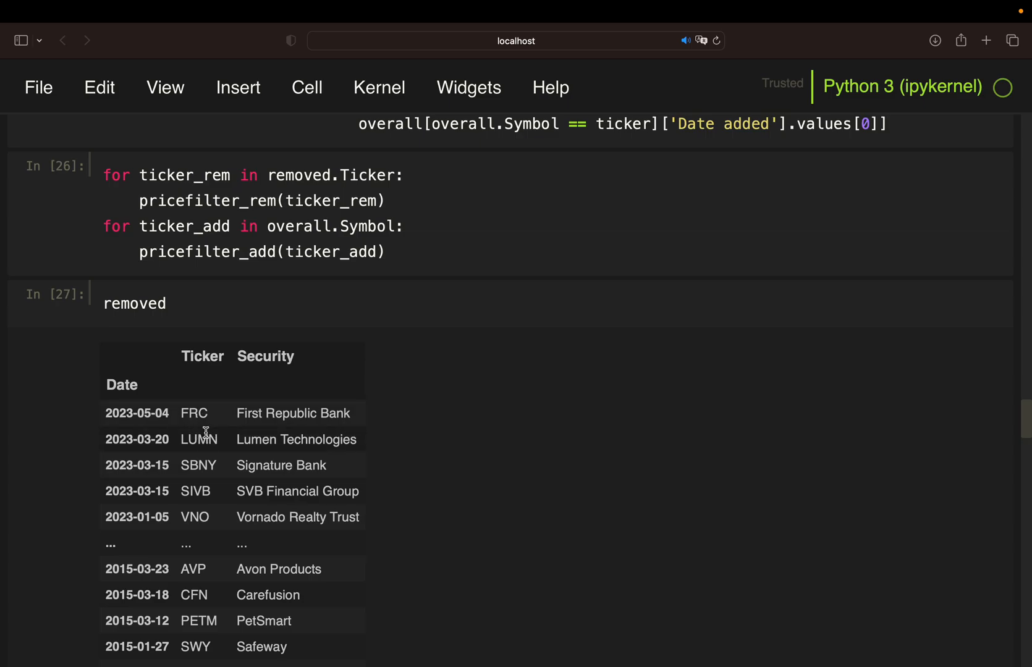
pyautogui.scroll(-3)
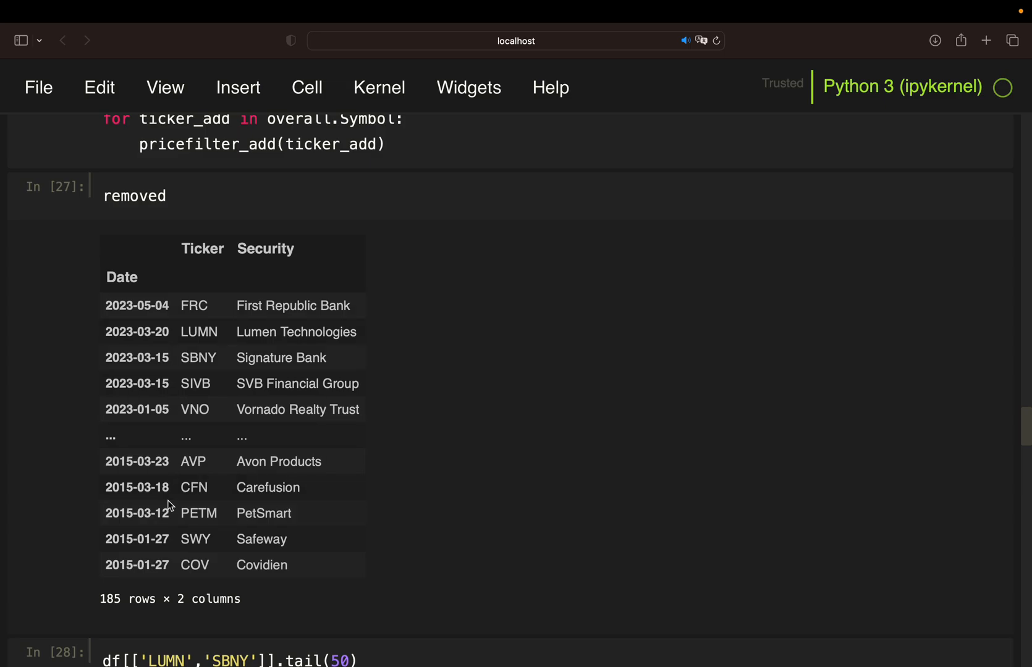
pyautogui.scroll(-3)
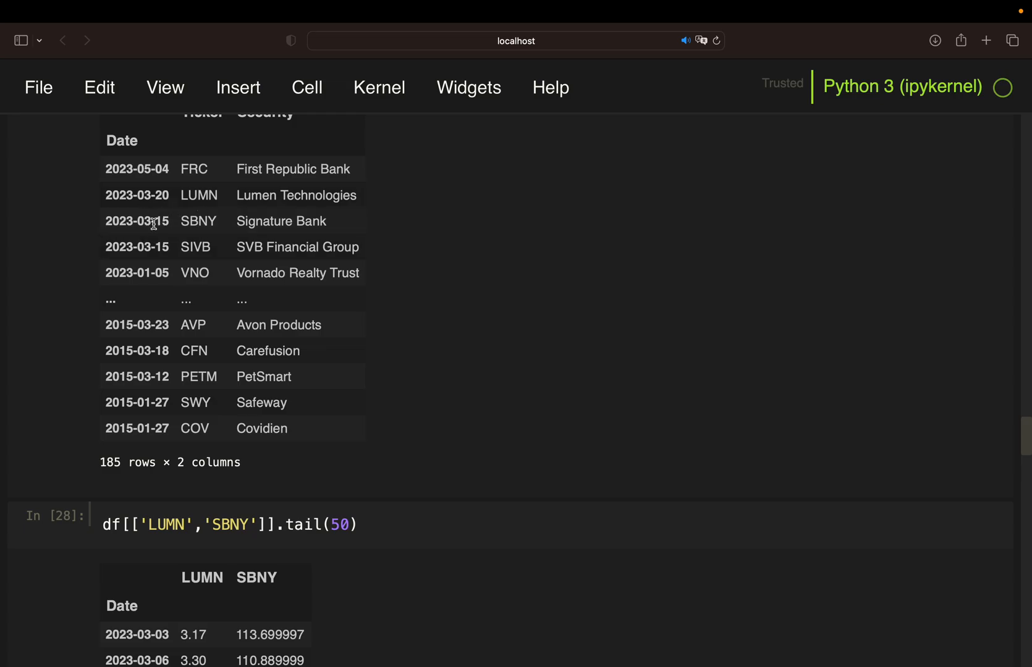
pyautogui.scroll(-3)
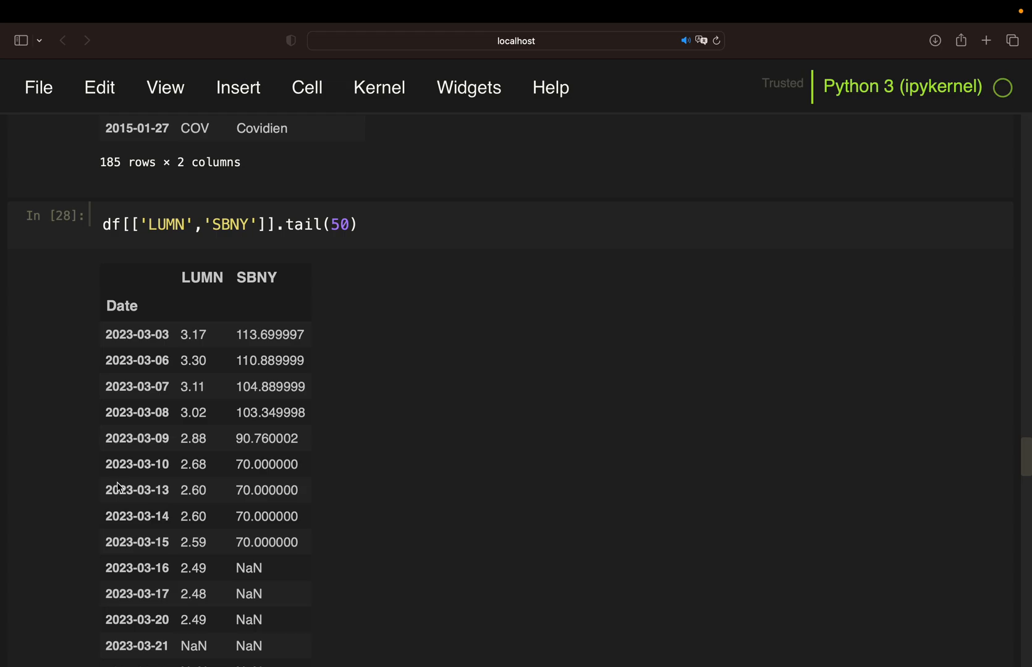
pyautogui.scroll(-3)
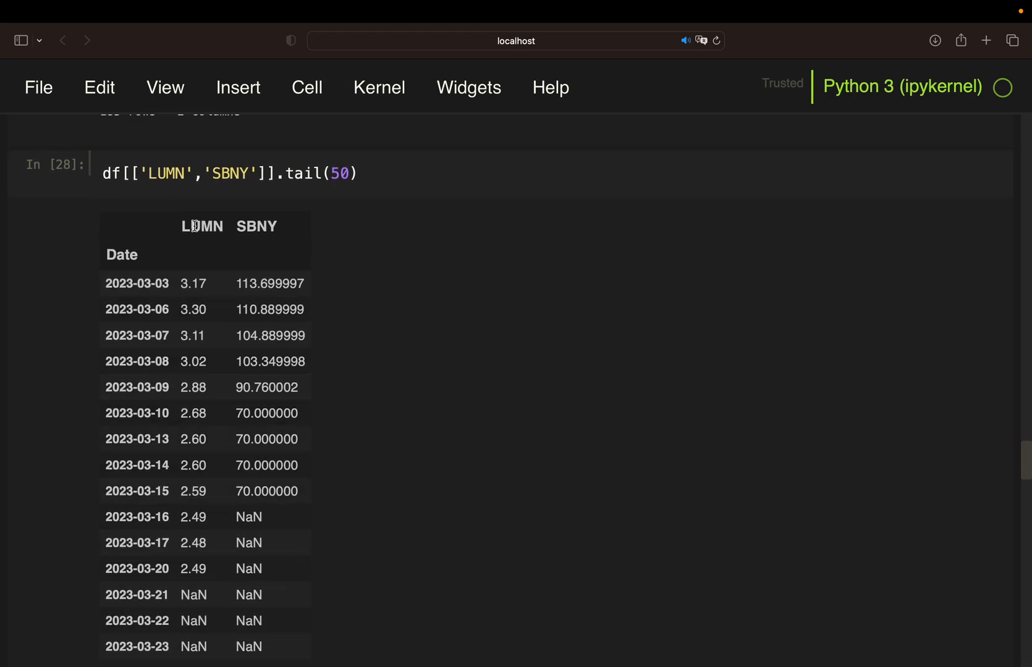
pyautogui.moveTo(192, 594)
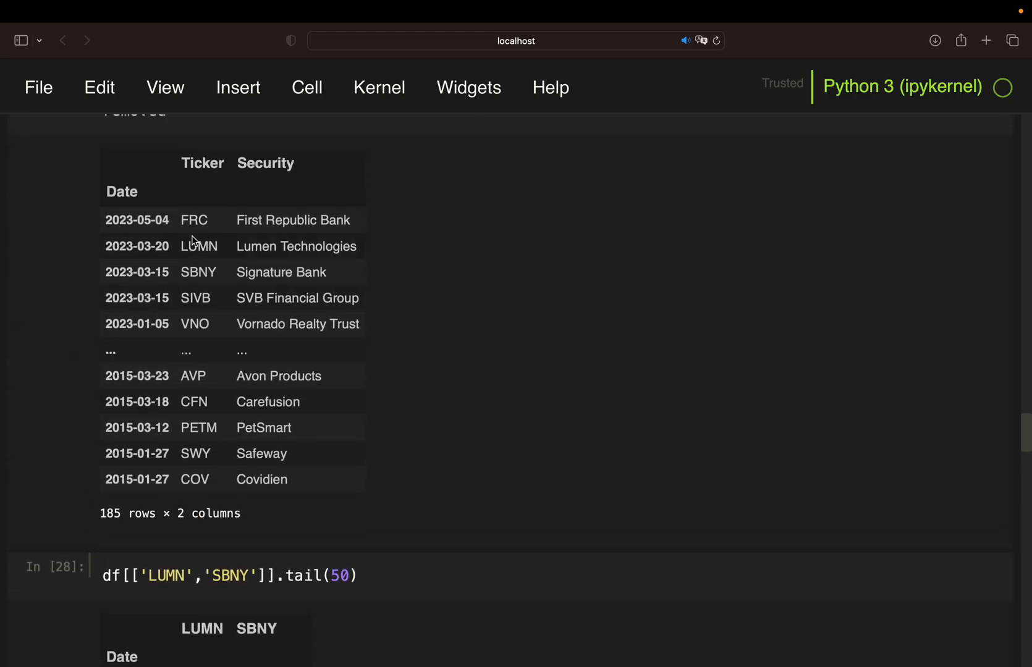
pyautogui.scroll(-3)
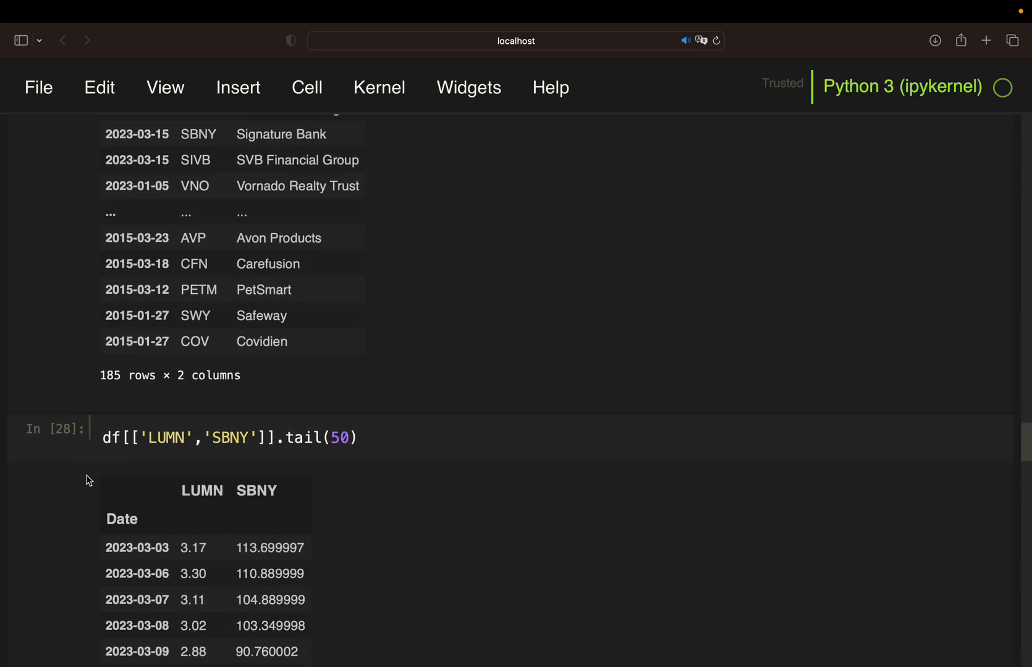
pyautogui.scroll(-3)
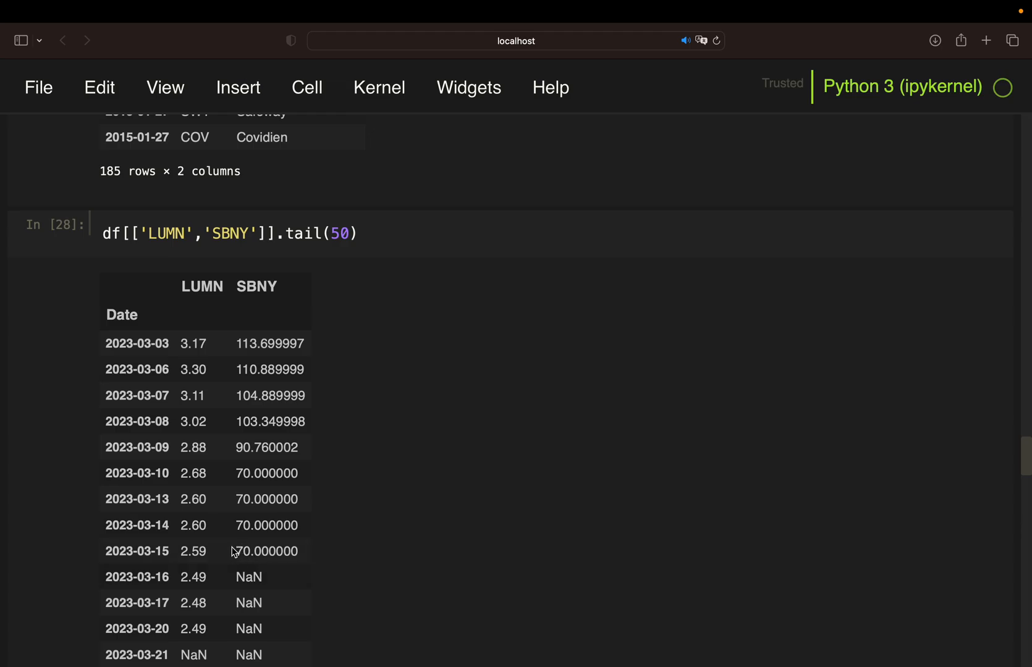
pyautogui.scroll(3)
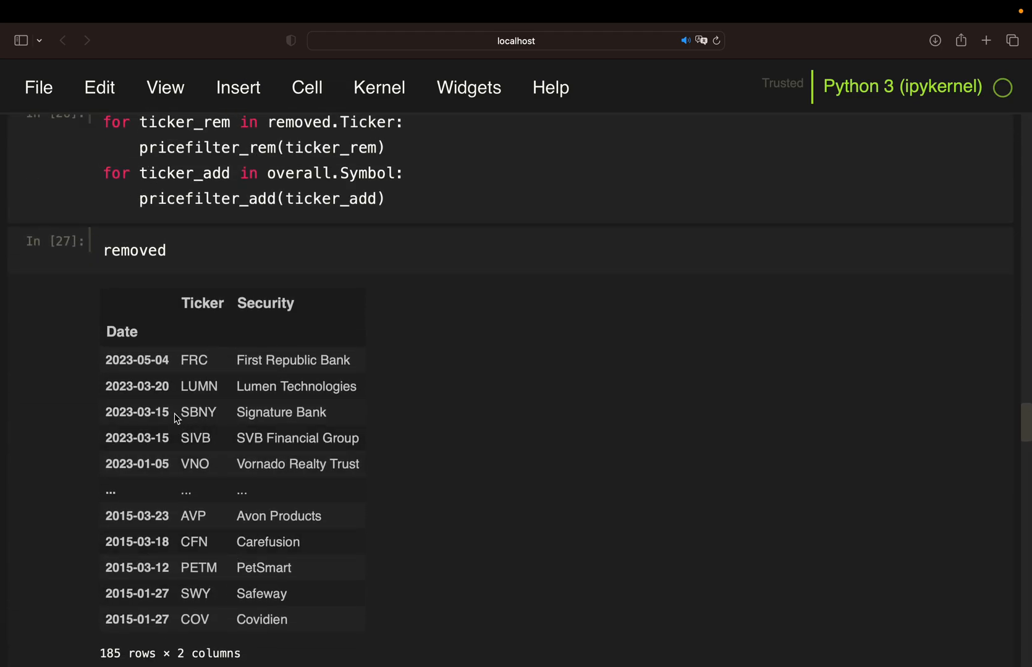